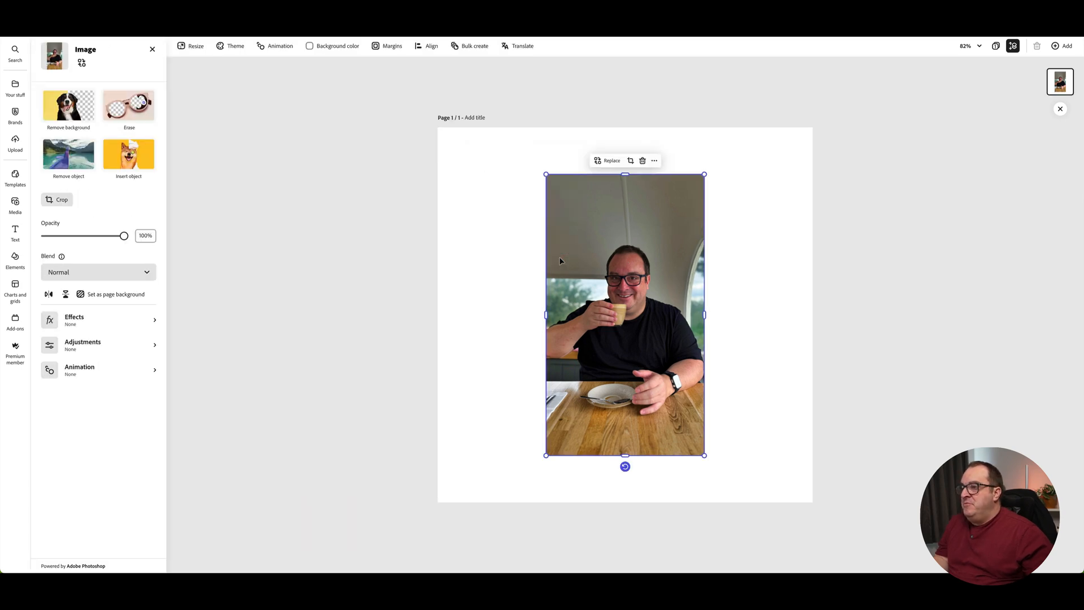
{"action": "mouse_move", "coordinate": [312, 169]}
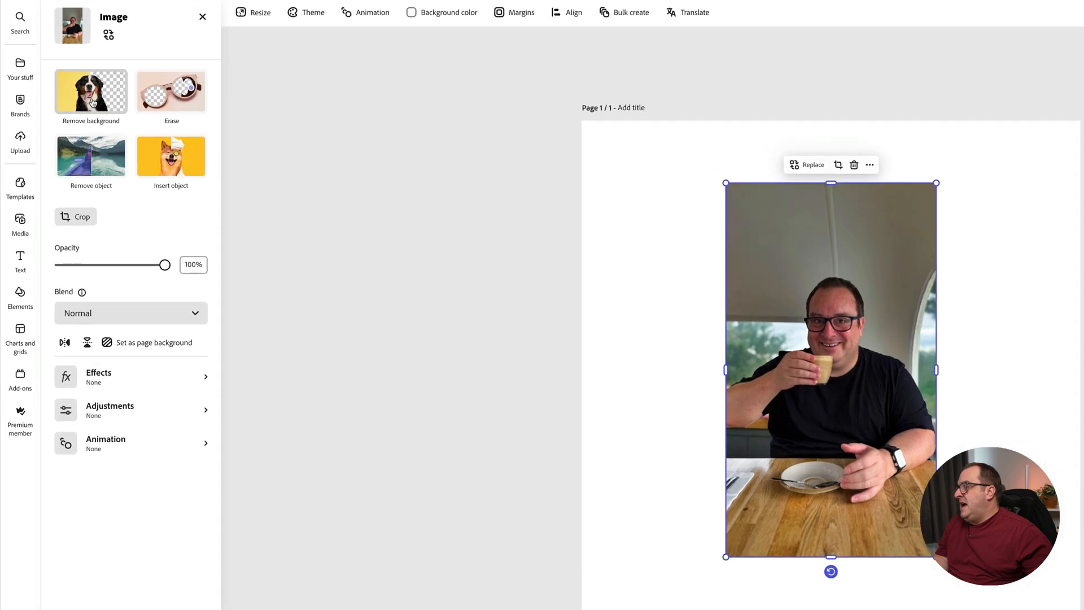
Remove the photo's background and enlarge the man's cut-out by its corner handle.
{"action": "left_click", "coordinate": [90, 93]}
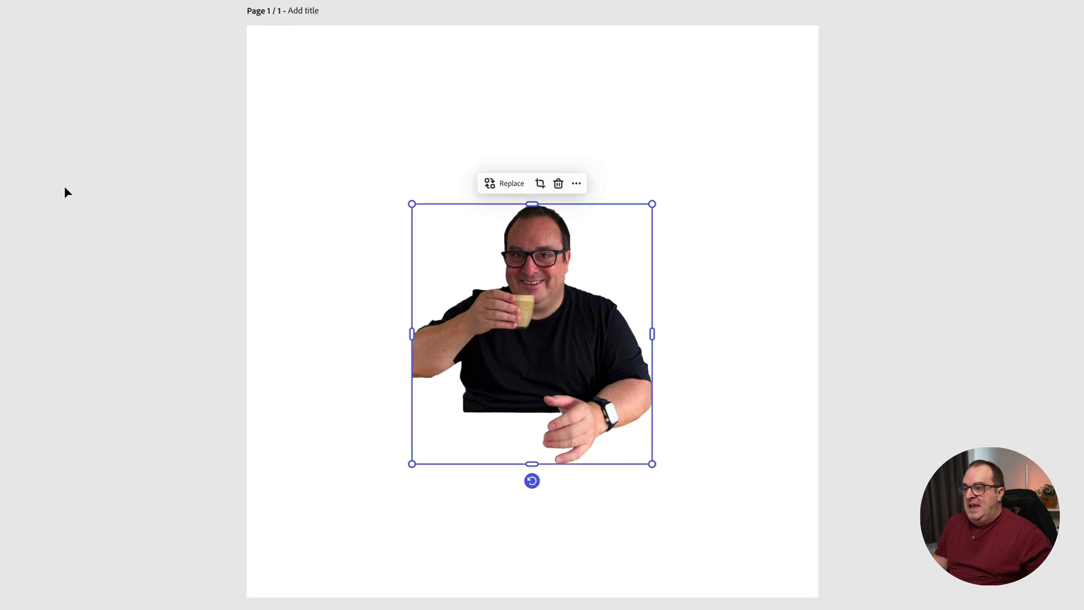
{"action": "mouse_move", "coordinate": [397, 256]}
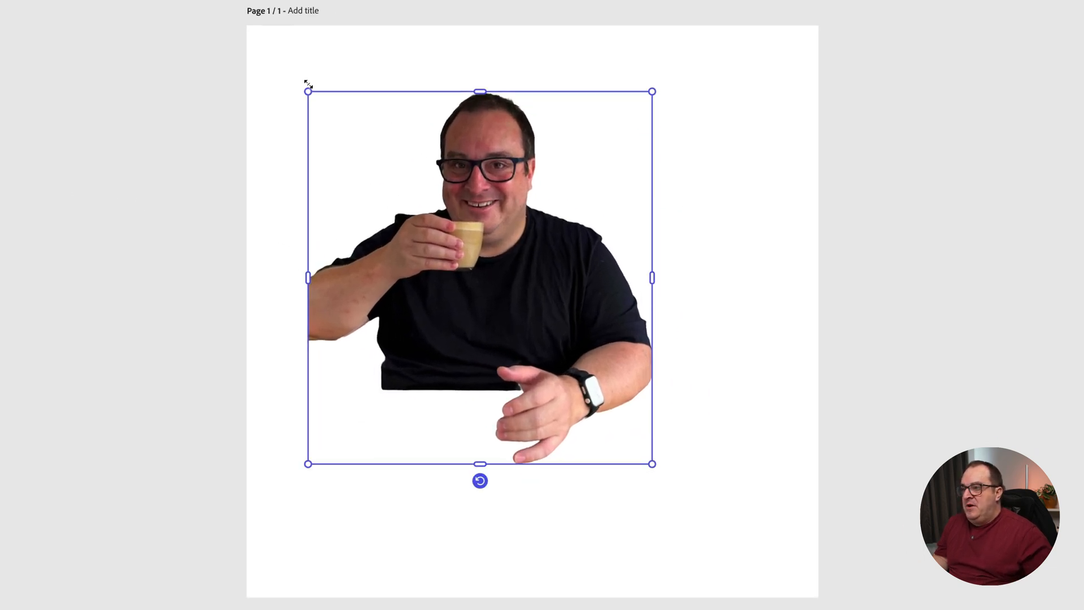
{"action": "left_click_drag", "start_coordinate": [651, 463], "coordinate": [724, 541]}
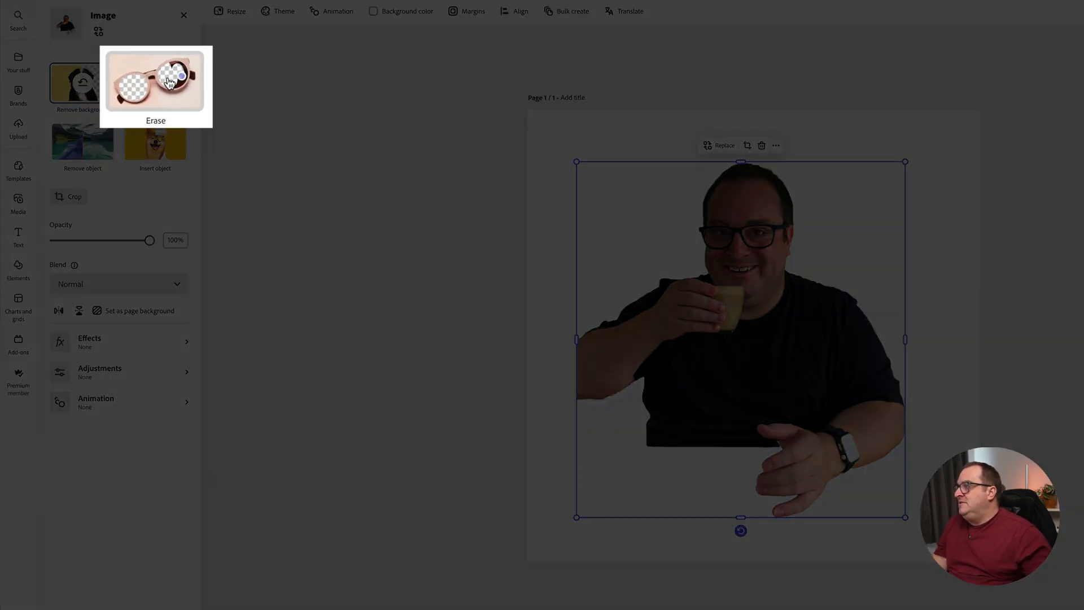
Restore the wooden tabletop and plate in front of the man with the Restore brush.
{"action": "left_click", "coordinate": [156, 85]}
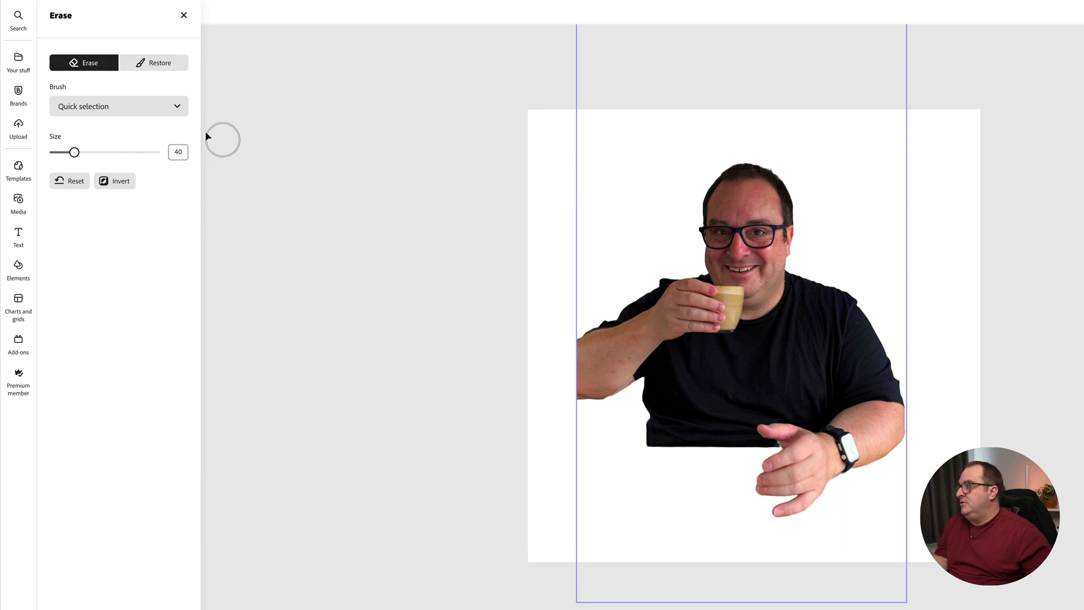
{"action": "left_click", "coordinate": [160, 63]}
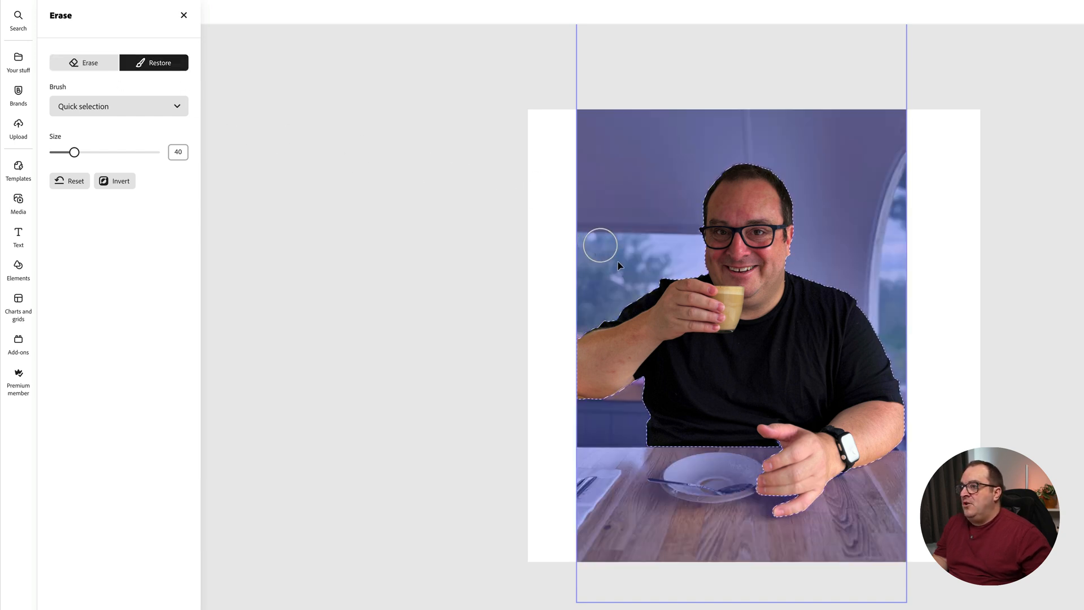
{"action": "left_click_drag", "start_coordinate": [600, 245], "coordinate": [792, 457]}
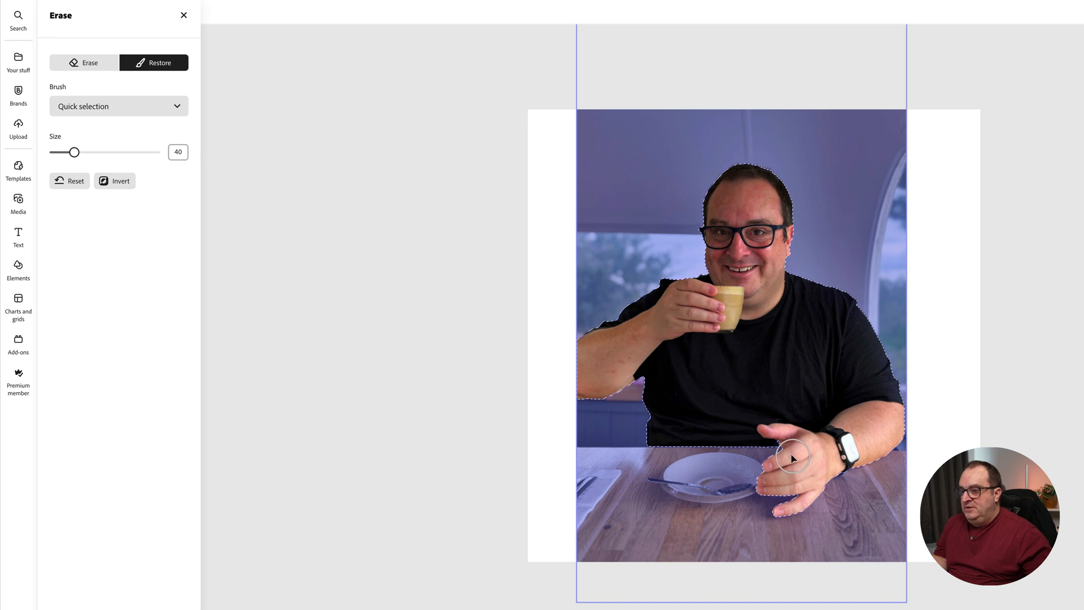
{"action": "left_click_drag", "start_coordinate": [791, 457], "coordinate": [667, 472]}
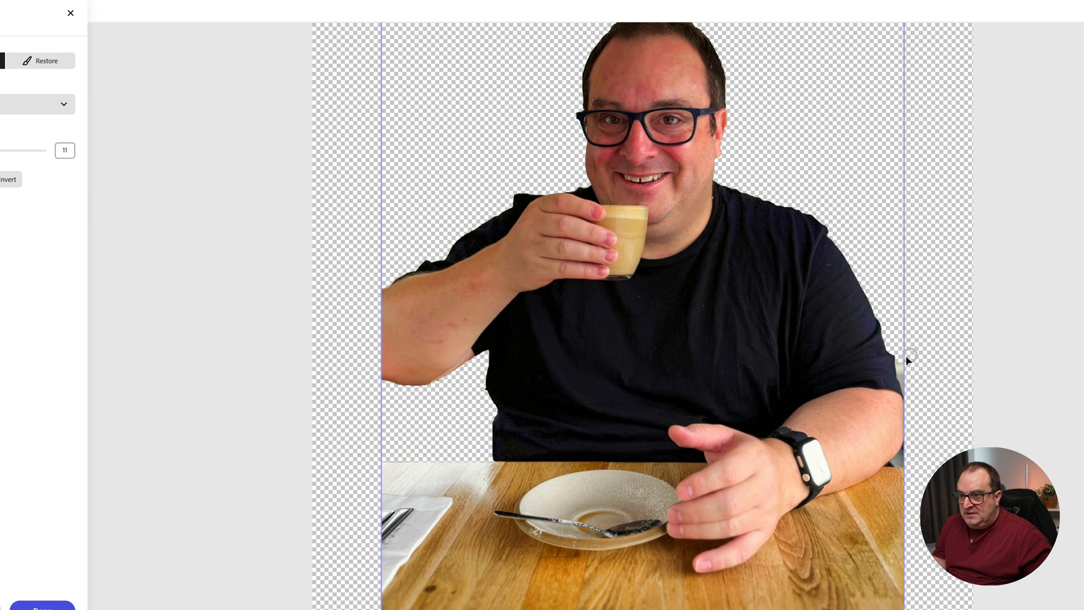
{"action": "mouse_move", "coordinate": [939, 438]}
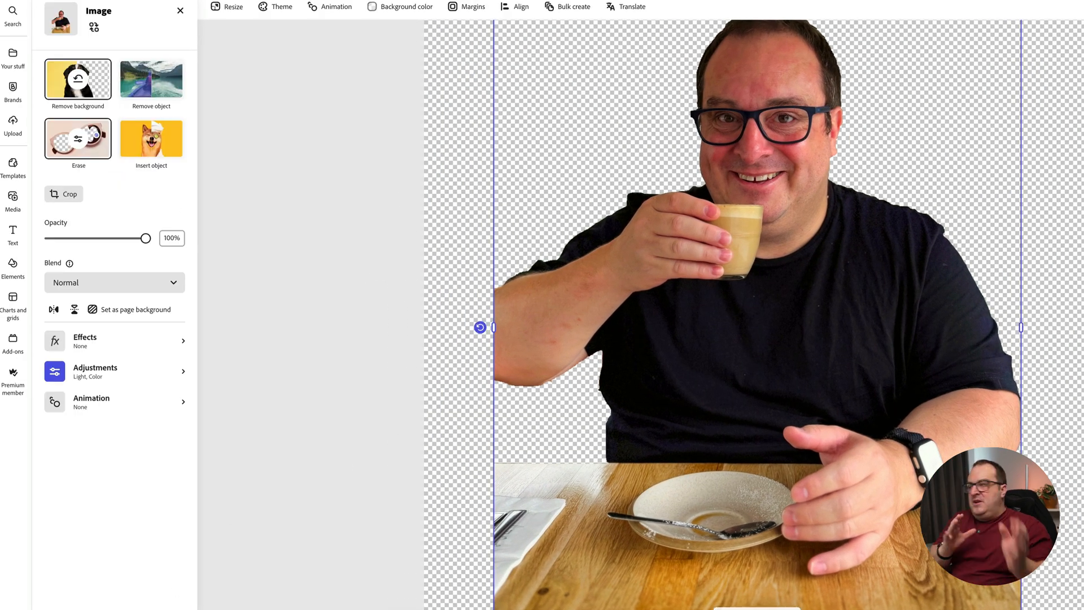
Reopen Erase in Restore mode and apply the touch-up with Done.
{"action": "left_click", "coordinate": [77, 138]}
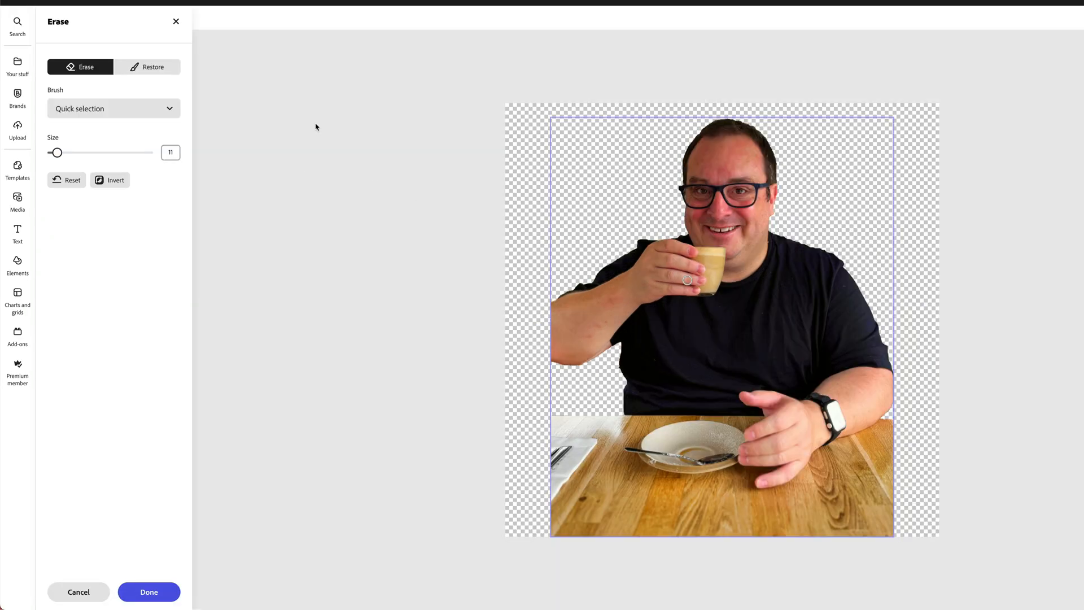
{"action": "left_click", "coordinate": [113, 108]}
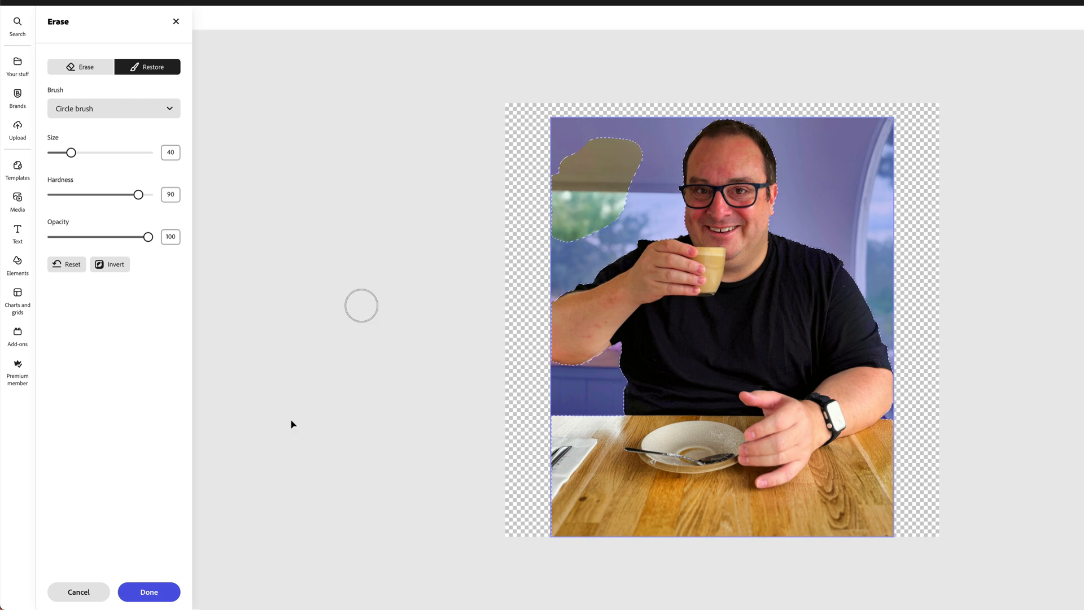
{"action": "left_click", "coordinate": [149, 591]}
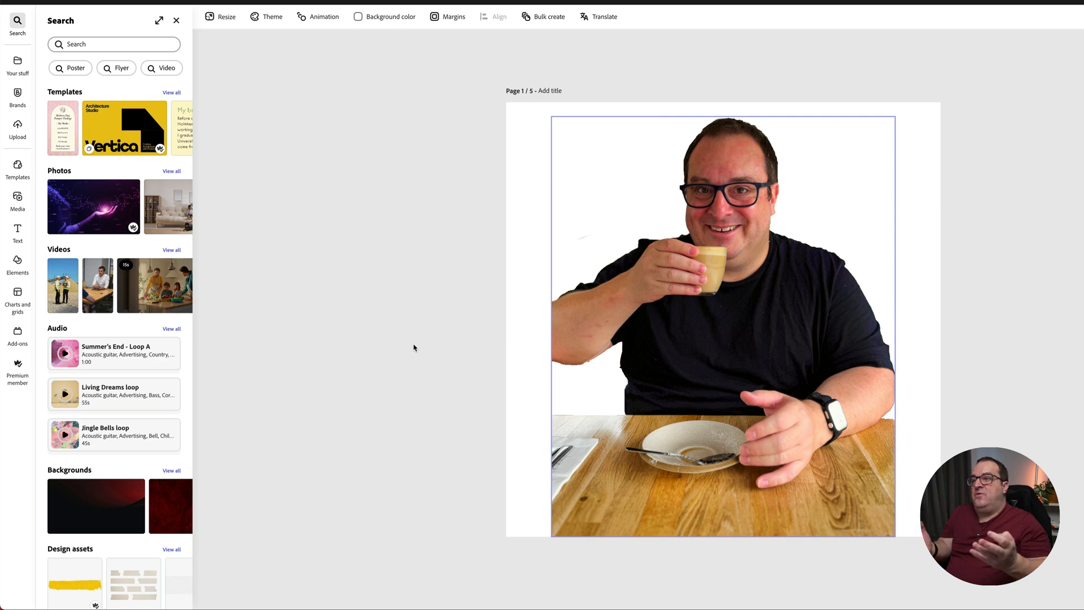
{"action": "mouse_move", "coordinate": [450, 342]}
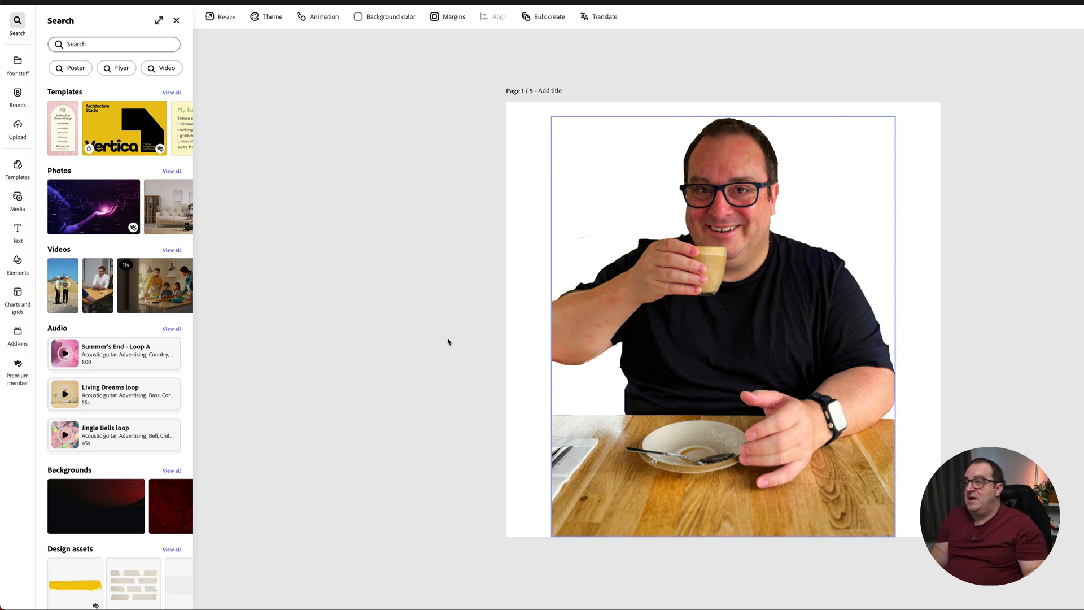
{"action": "mouse_move", "coordinate": [530, 131]}
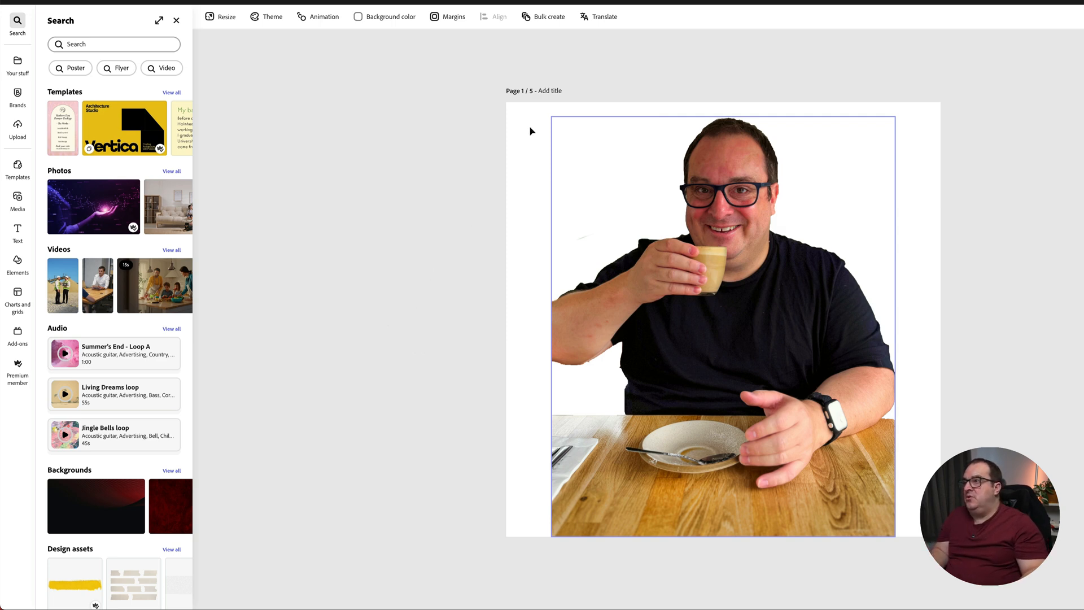
Make the page background transparent (no-colour swatch) and start the download.
{"action": "left_click", "coordinate": [387, 16]}
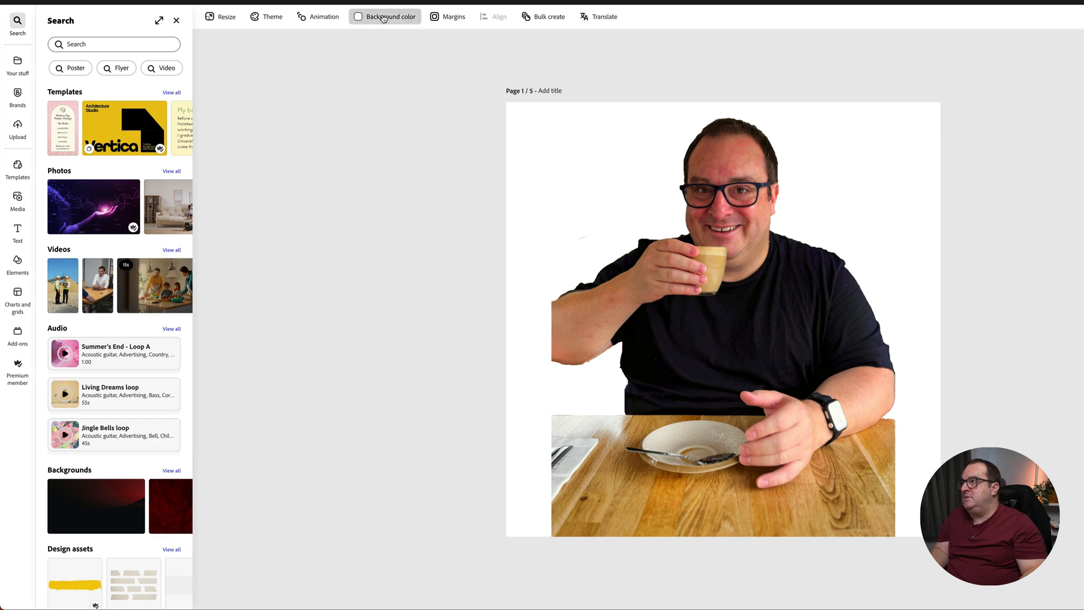
{"action": "left_click", "coordinate": [384, 16]}
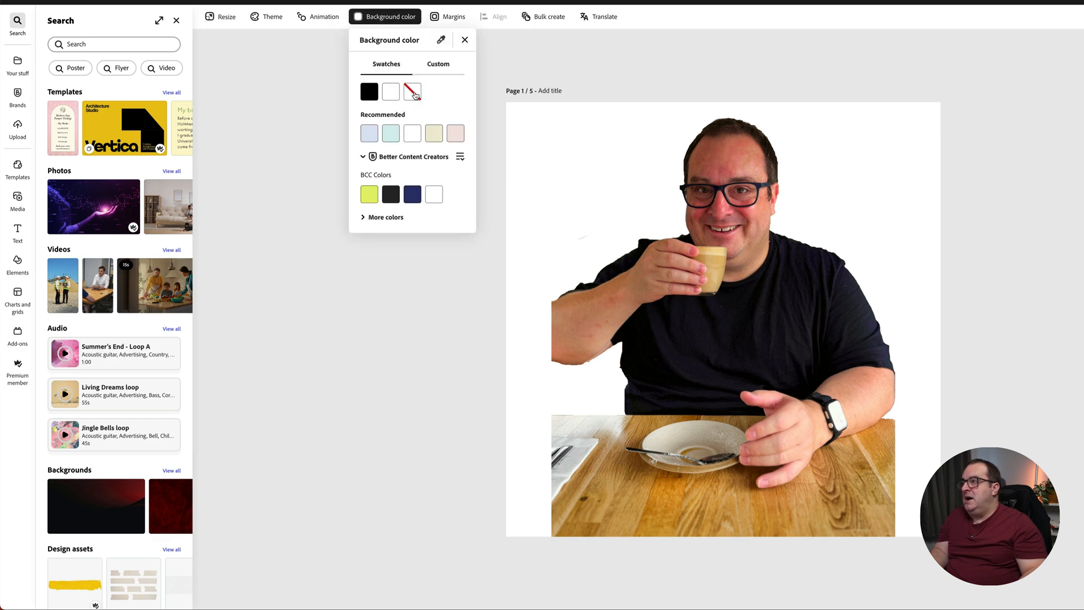
{"action": "left_click", "coordinate": [412, 91]}
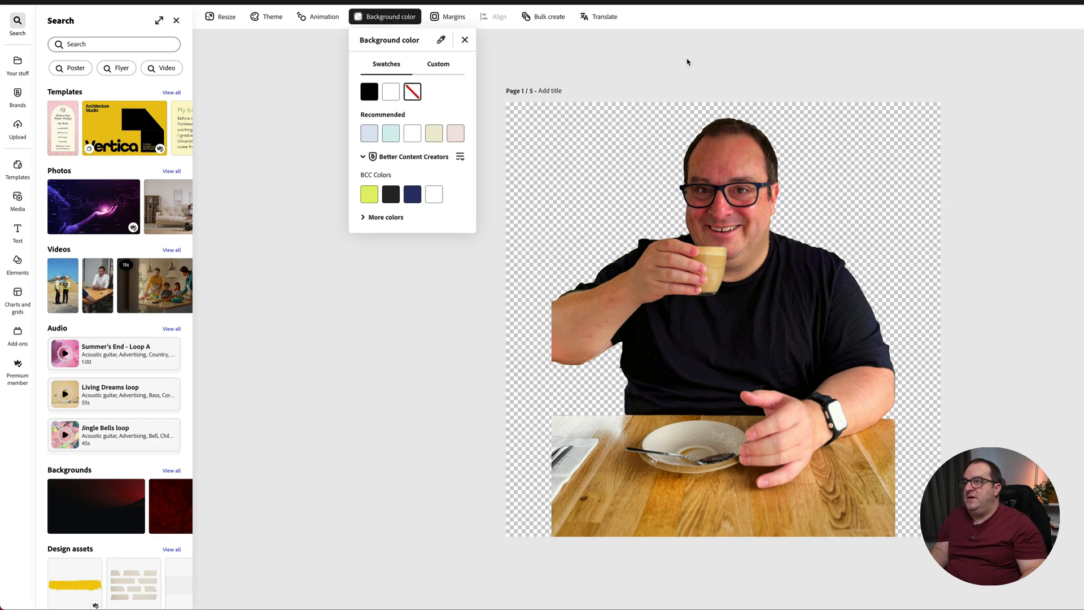
{"action": "left_click", "coordinate": [464, 40]}
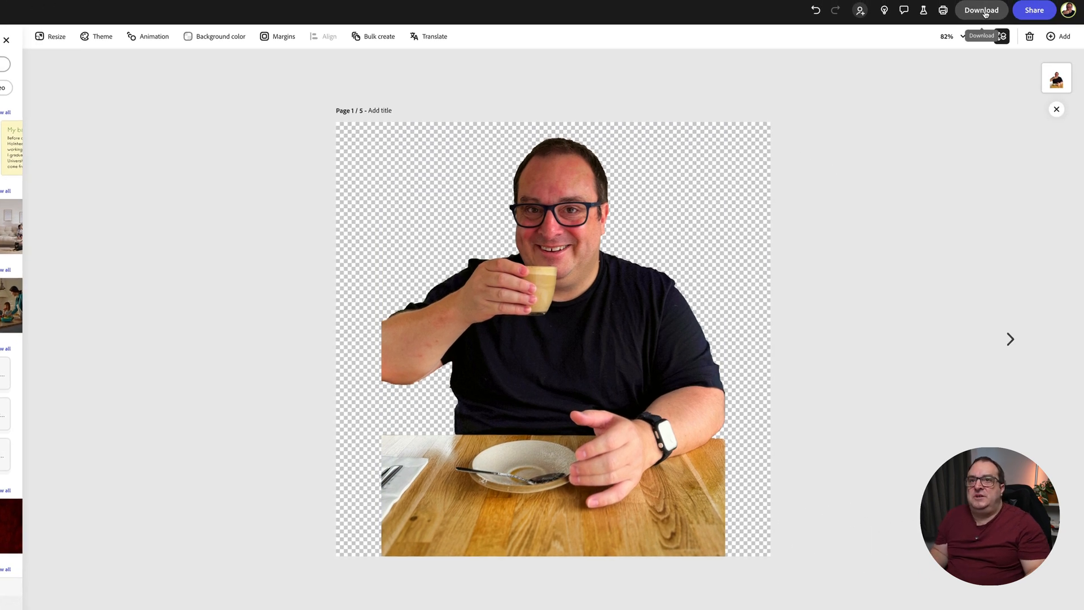
{"action": "left_click", "coordinate": [982, 11]}
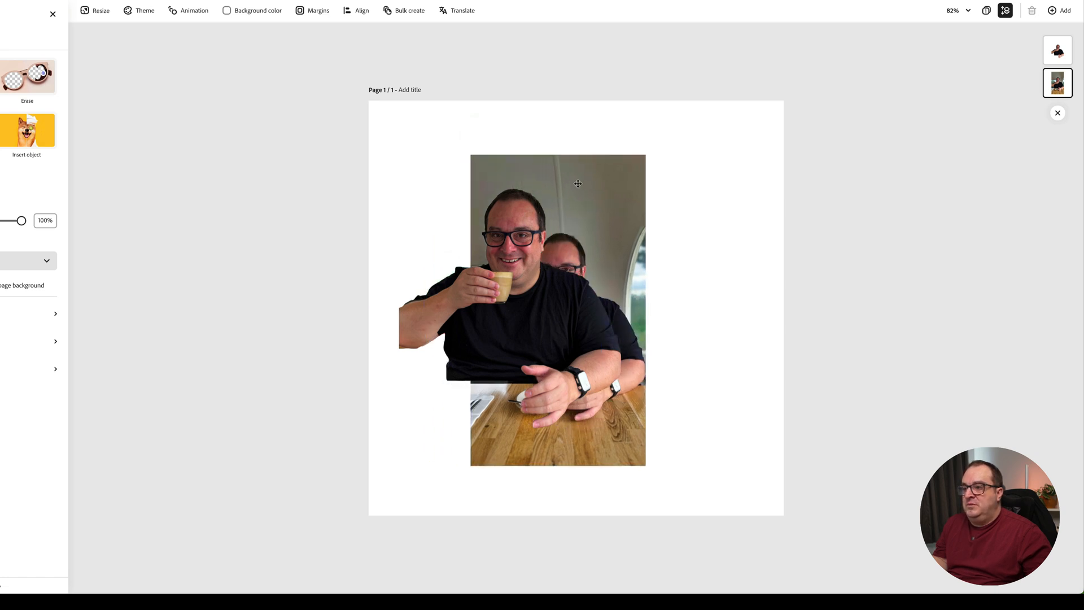
Align and resize the background-removed copy exactly over the original photo.
{"action": "left_click_drag", "start_coordinate": [577, 183], "coordinate": [542, 144]}
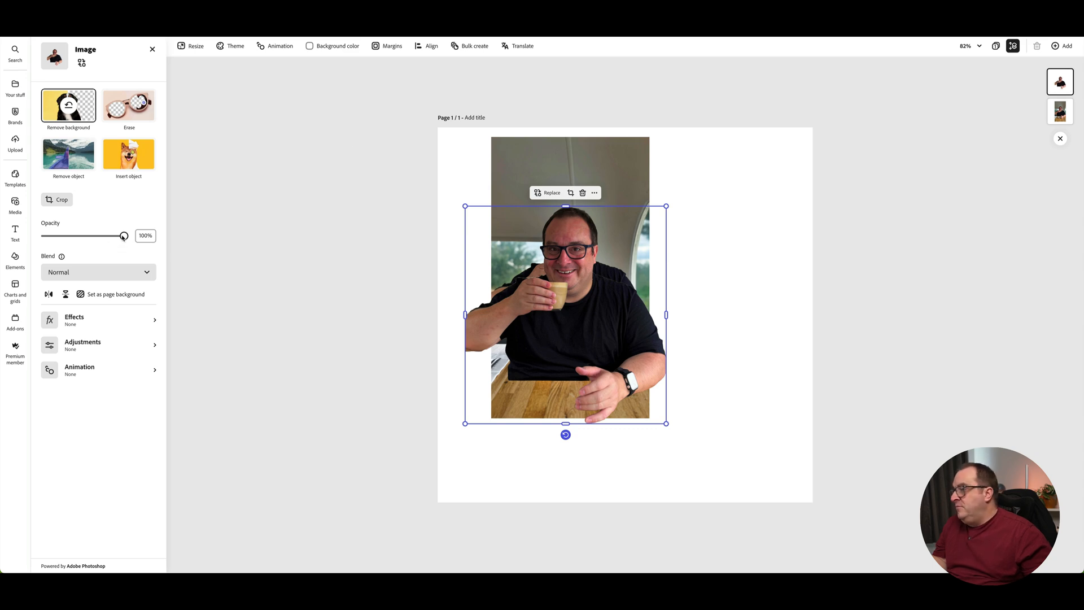
{"action": "left_click_drag", "start_coordinate": [124, 236], "coordinate": [99, 236]}
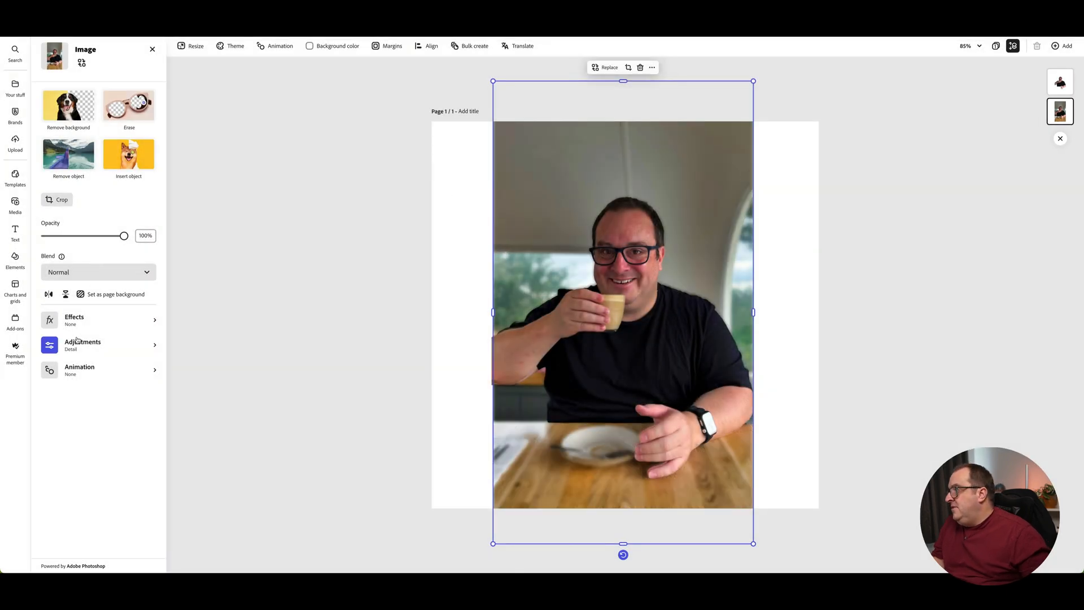
Blur the background photo to 34 then settle on 25, keeping the top cut-out selected.
{"action": "left_click", "coordinate": [81, 345]}
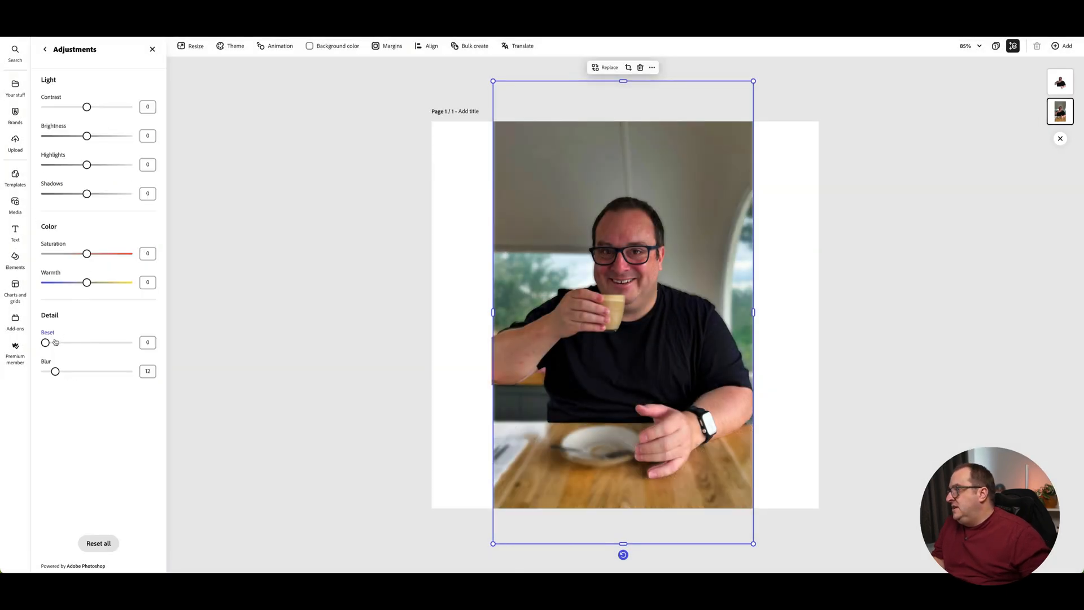
{"action": "left_click_drag", "start_coordinate": [57, 371], "coordinate": [75, 371]}
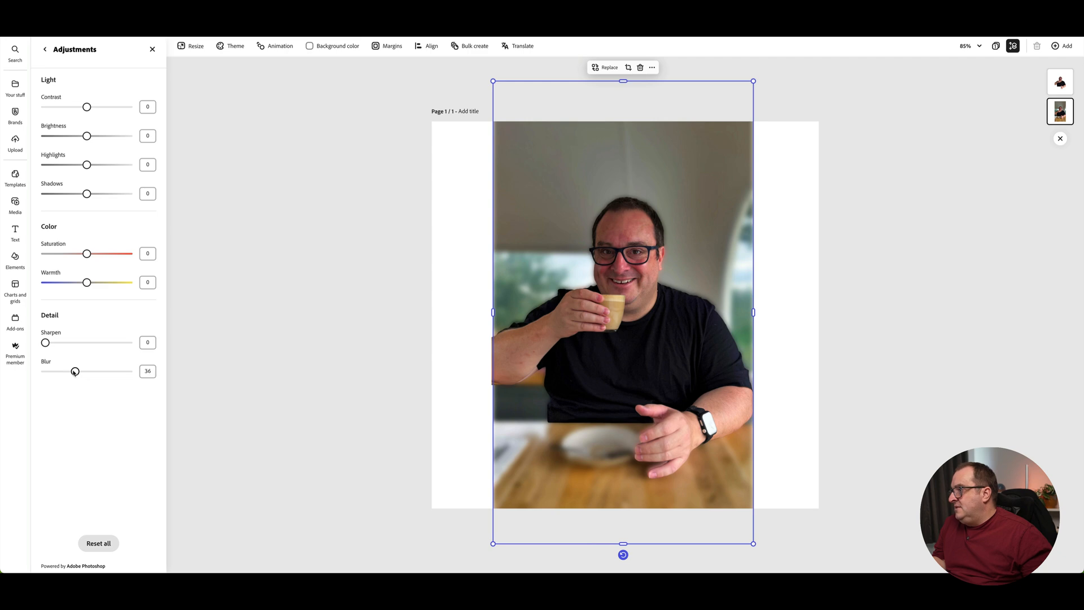
{"action": "left_click_drag", "start_coordinate": [76, 370], "coordinate": [66, 370]}
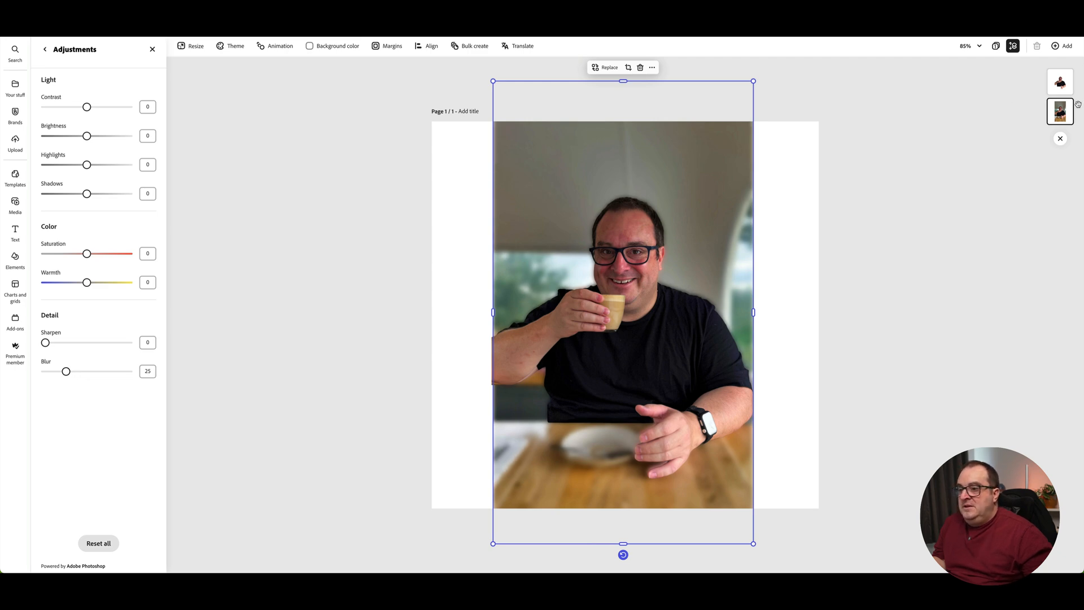
{"action": "left_click", "coordinate": [43, 49]}
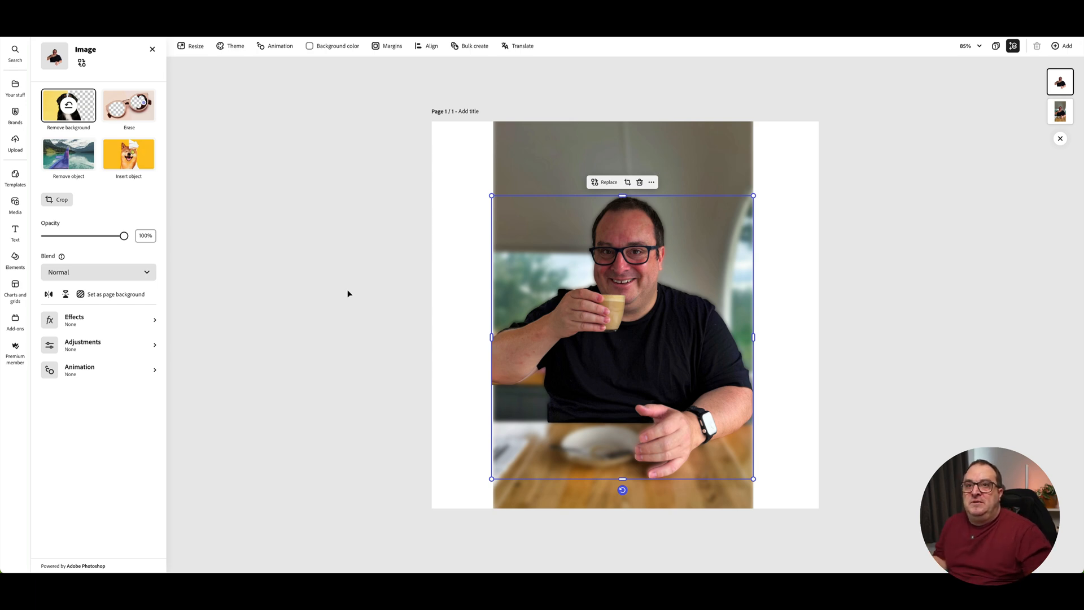
{"action": "mouse_move", "coordinate": [802, 242]}
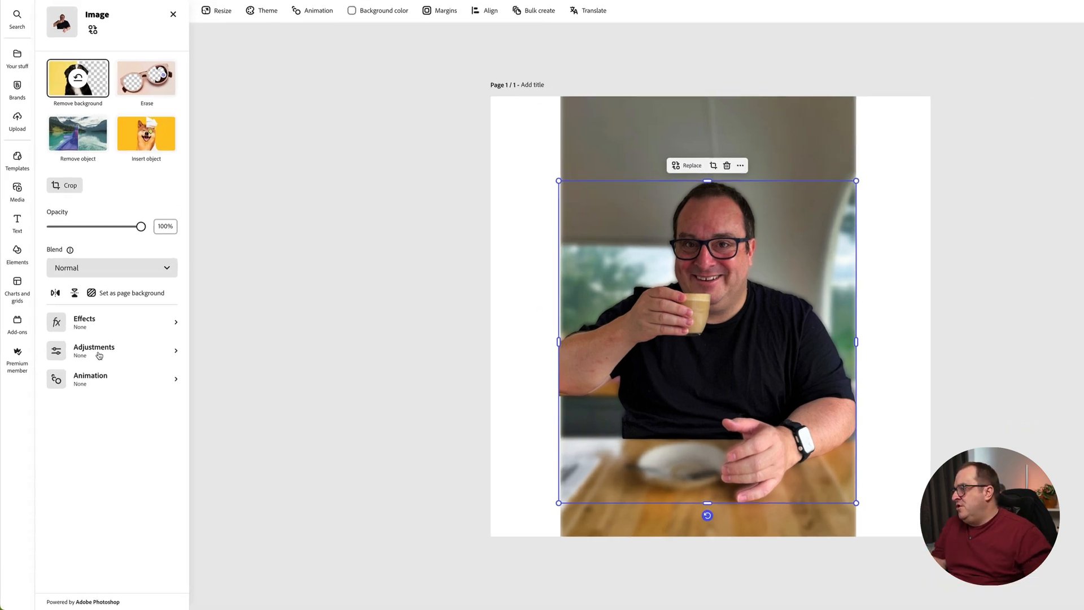
Boost the cut-out's Saturation slightly in Adjustments against the blurred background.
{"action": "left_click", "coordinate": [94, 350]}
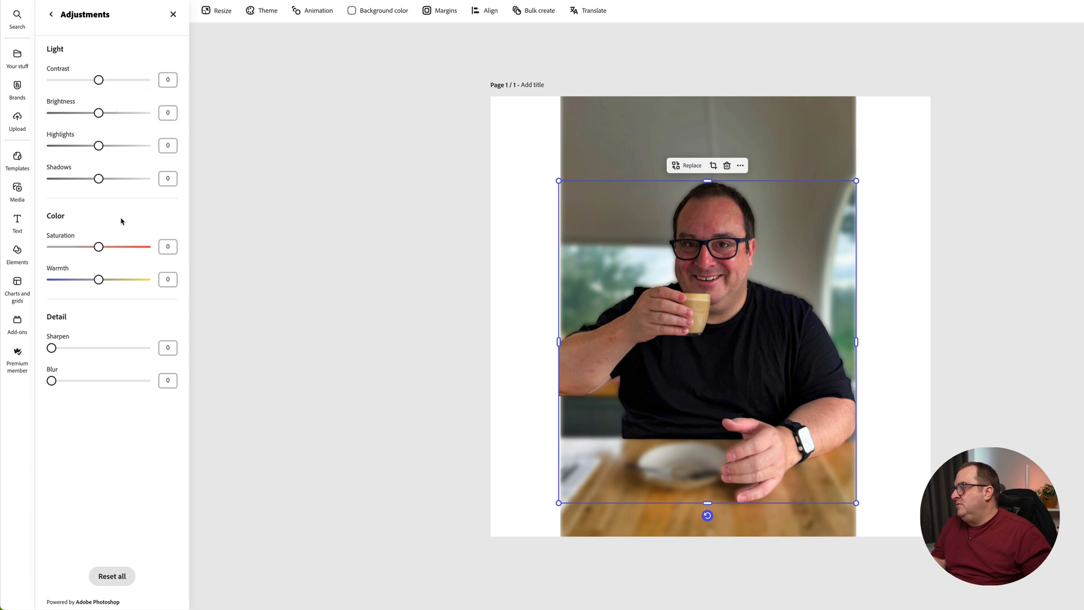
{"action": "left_click_drag", "start_coordinate": [99, 247], "coordinate": [110, 247]}
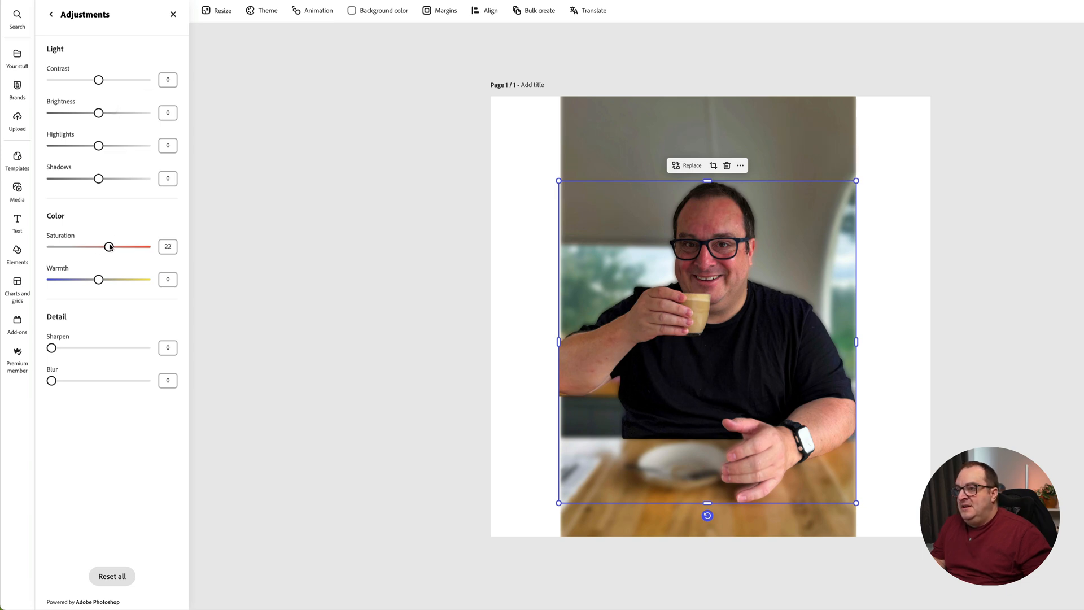
{"action": "left_click_drag", "start_coordinate": [109, 246], "coordinate": [113, 246]}
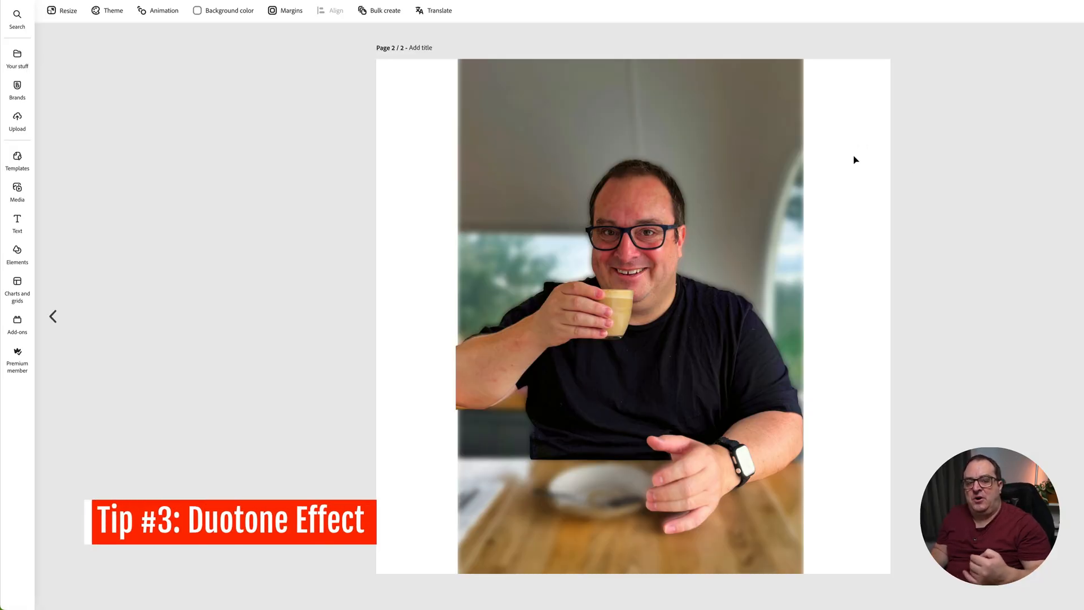
Try Grayscale and a green-yellow duotone on the background, ending on a pink-orange duotone.
{"action": "left_click", "coordinate": [628, 314]}
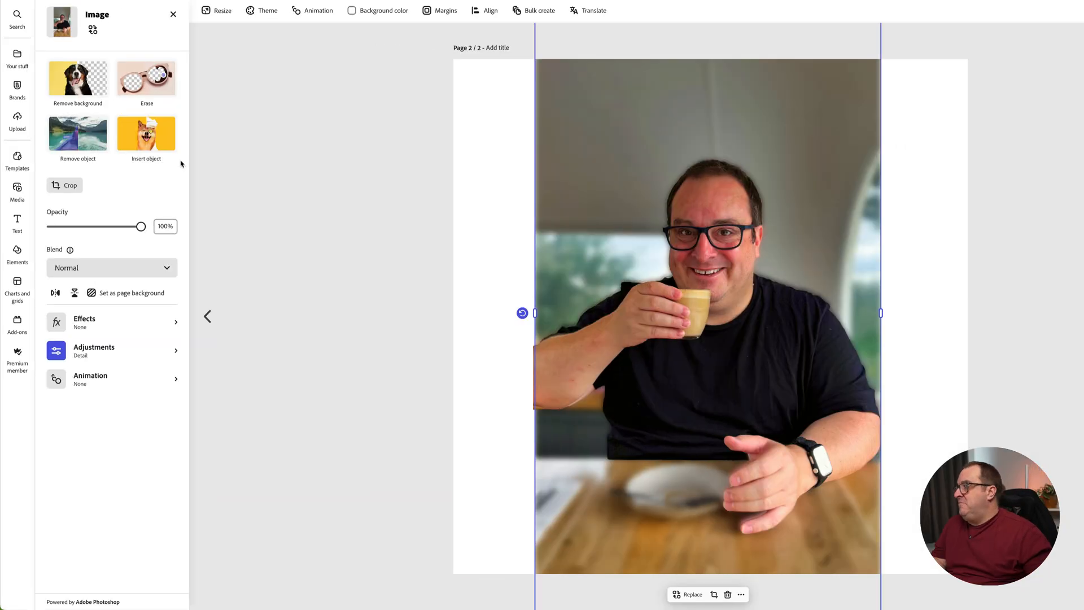
{"action": "left_click", "coordinate": [107, 322]}
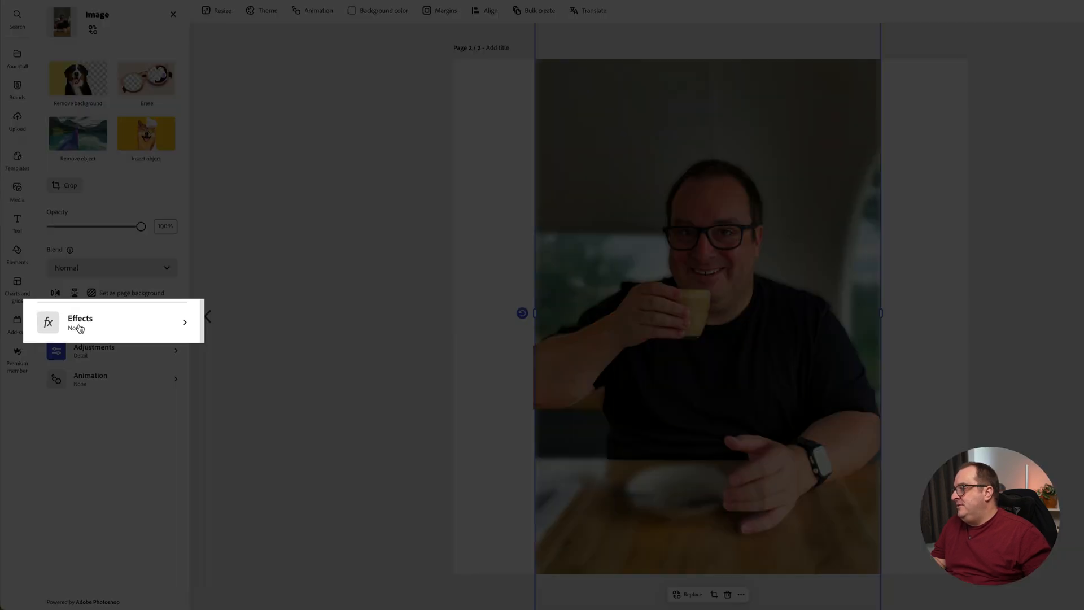
{"action": "left_click", "coordinate": [81, 321]}
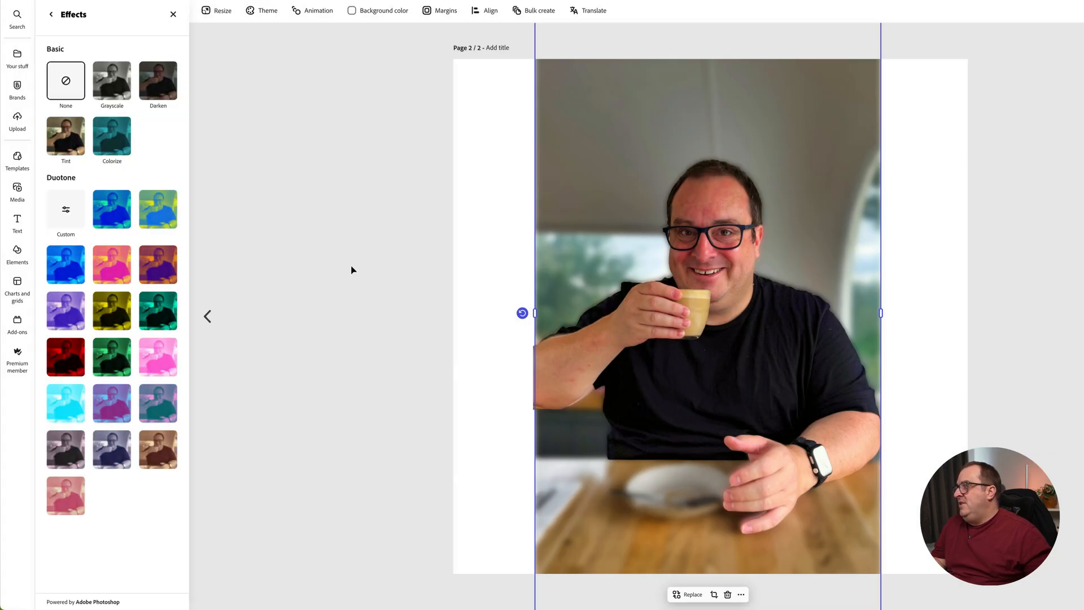
{"action": "left_click", "coordinate": [111, 82]}
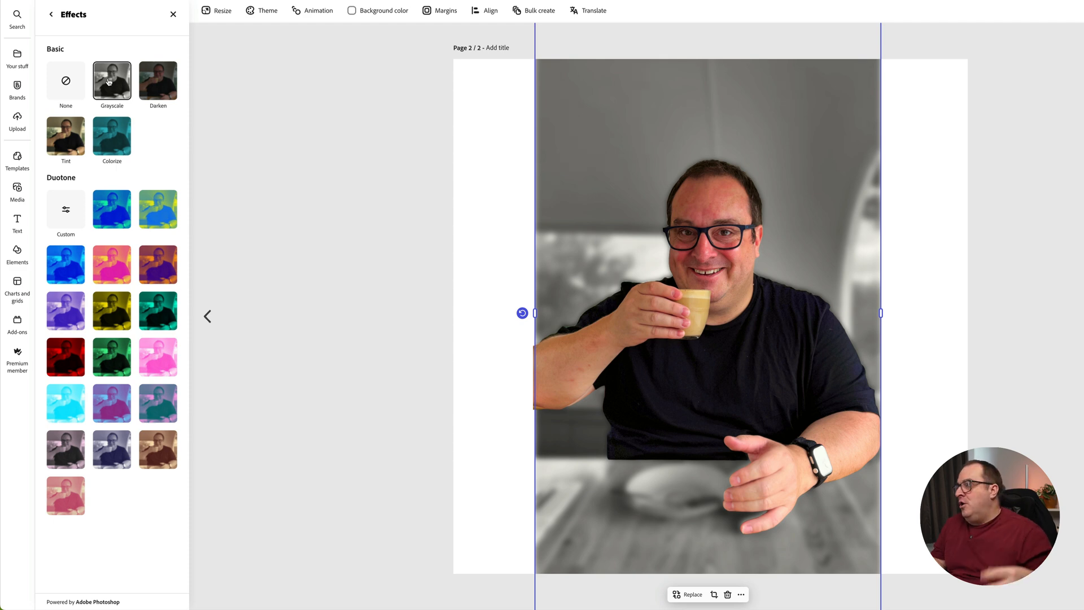
{"action": "mouse_move", "coordinate": [167, 214]}
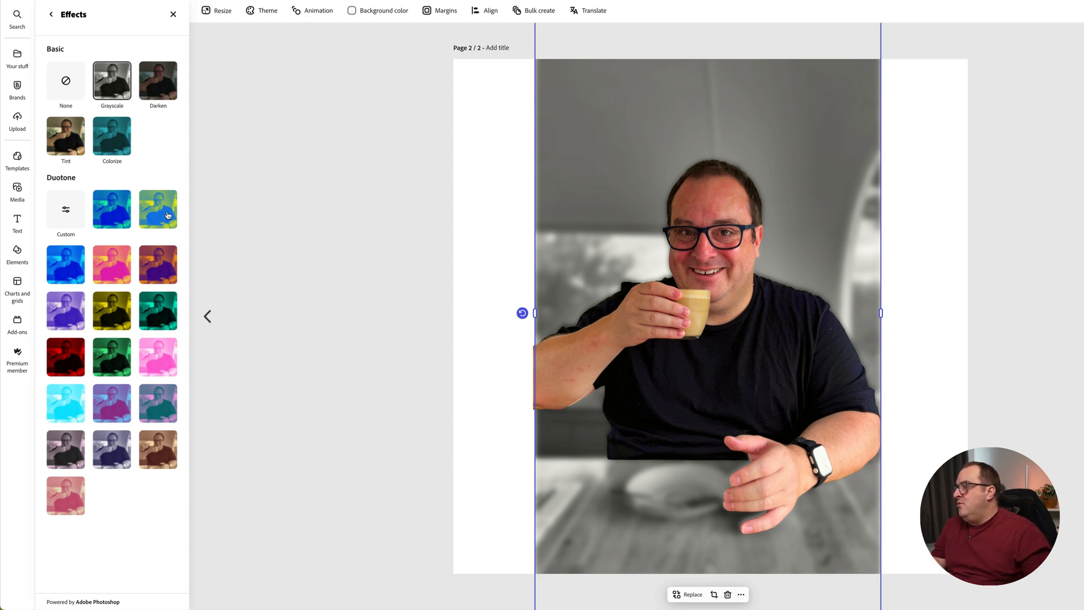
{"action": "left_click", "coordinate": [158, 209]}
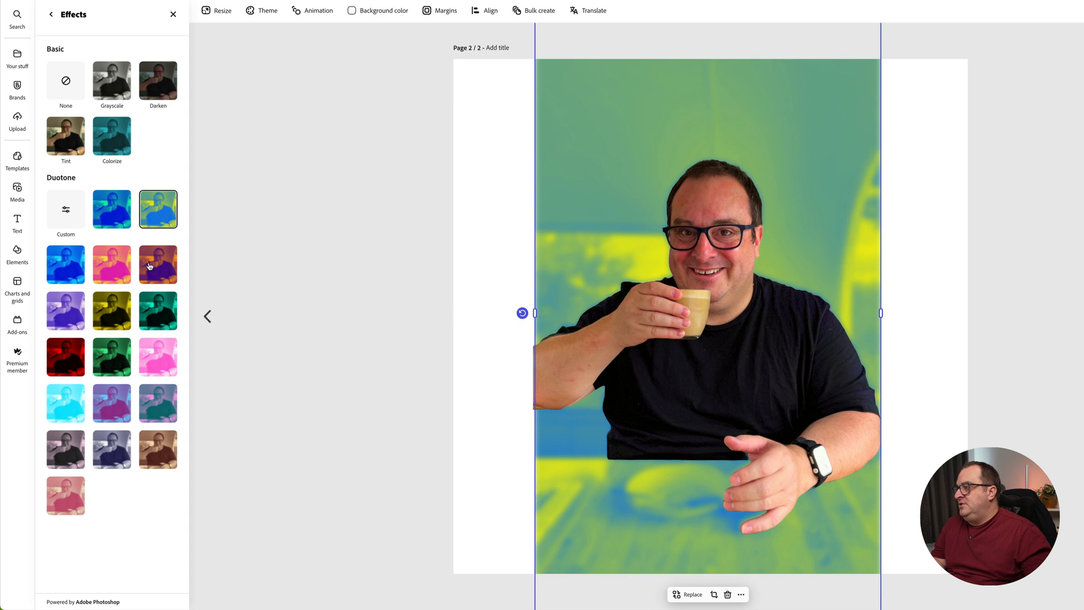
{"action": "left_click", "coordinate": [158, 310]}
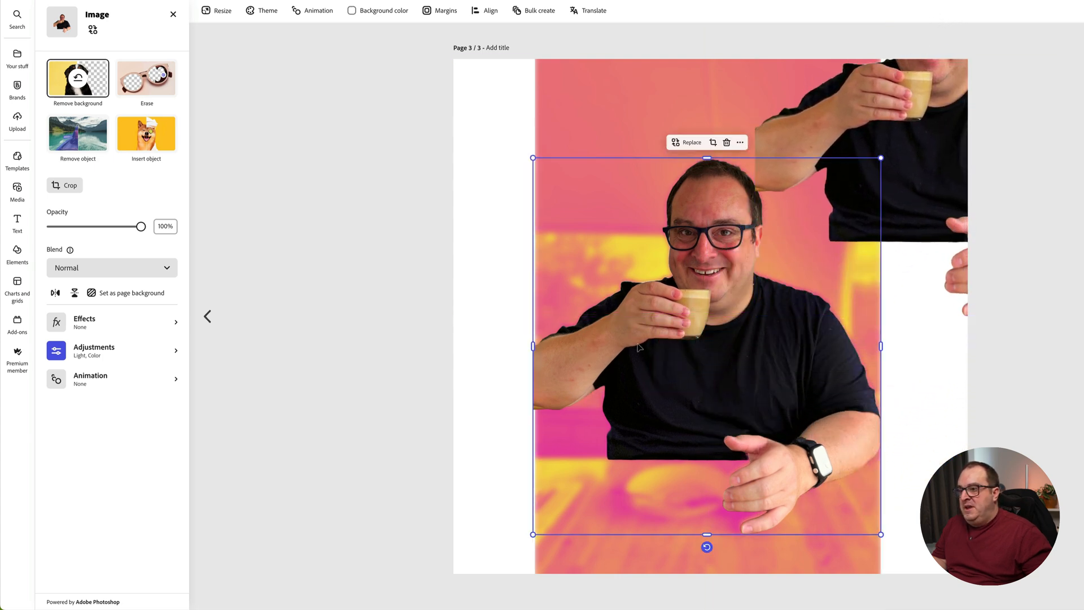
{"action": "mouse_move", "coordinate": [229, 214]}
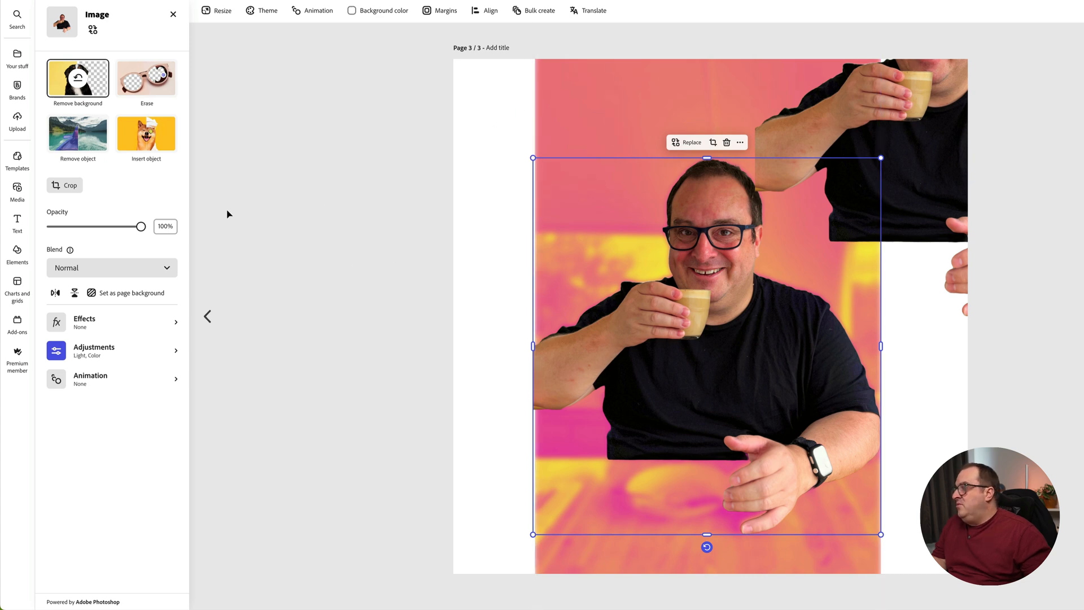
{"action": "mouse_move", "coordinate": [64, 185]}
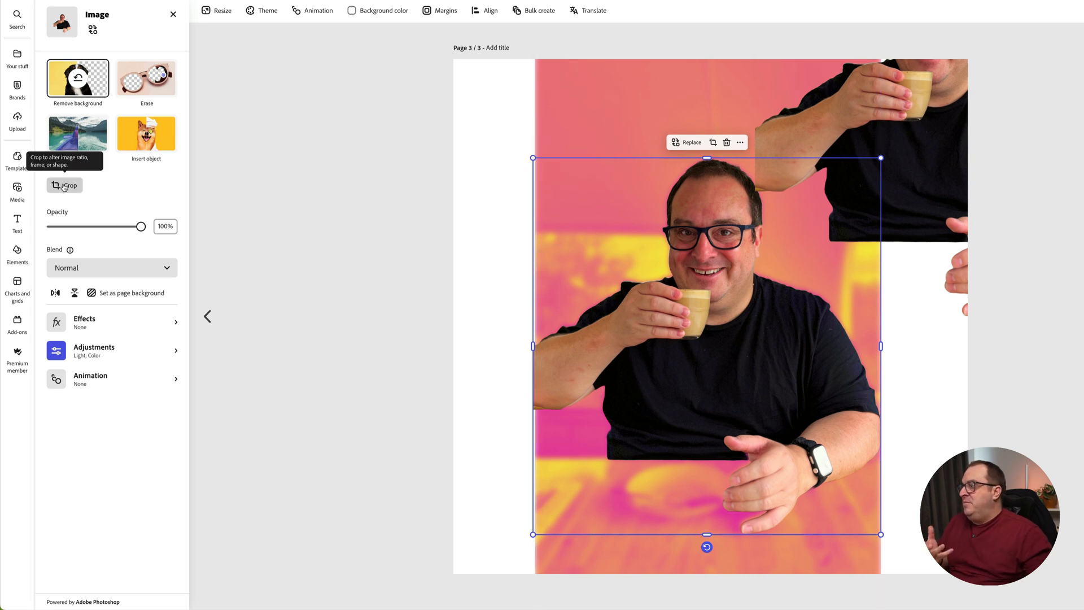
Crop the cut-out person to a tighter frame cutting off the top of the head.
{"action": "left_click", "coordinate": [65, 185]}
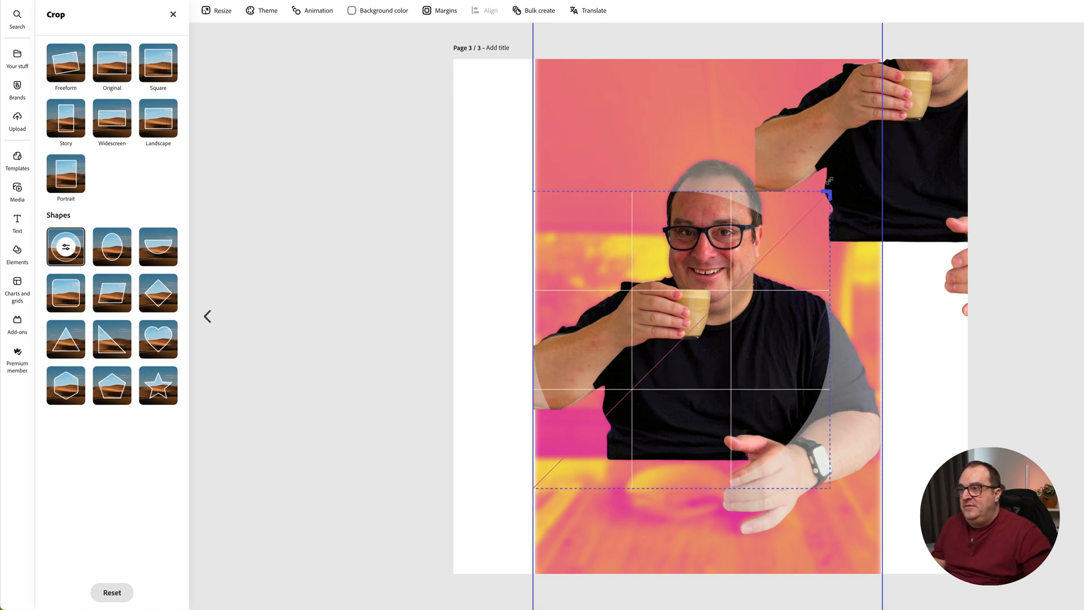
{"action": "left_click_drag", "start_coordinate": [825, 192], "coordinate": [815, 208]}
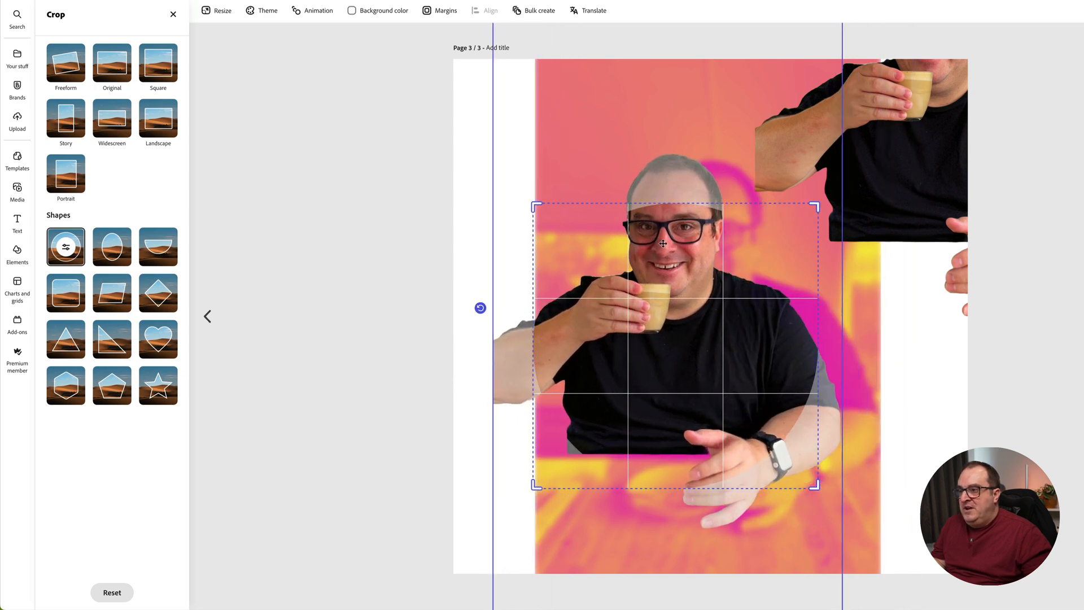
{"action": "left_click", "coordinate": [172, 15]}
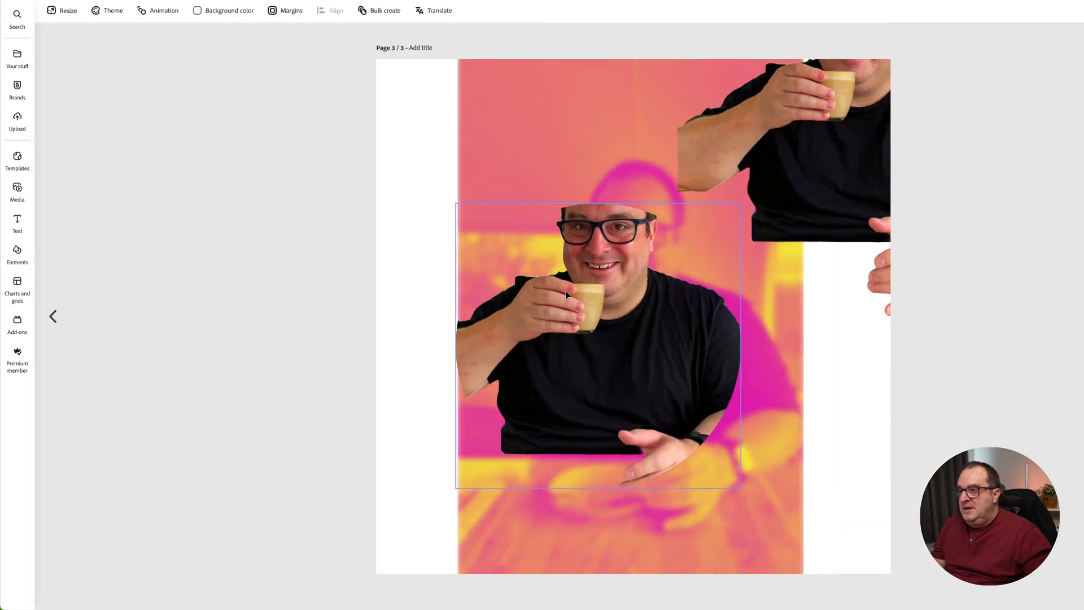
{"action": "left_click", "coordinate": [565, 296]}
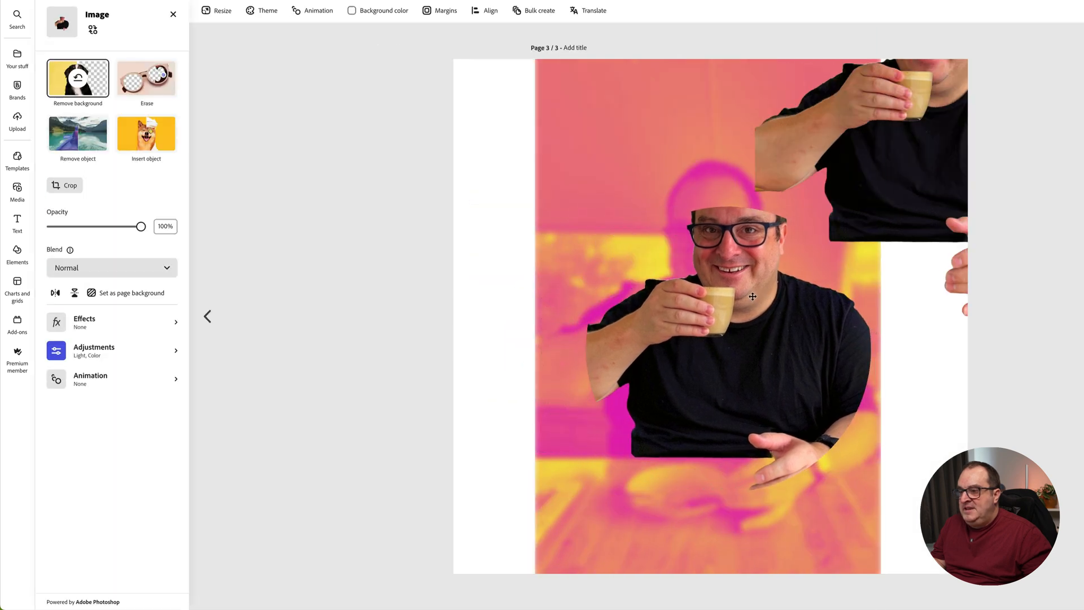
Add an outlined circle from Elements > Shapes > Circles and start changing its fill colour.
{"action": "left_click", "coordinate": [757, 296]}
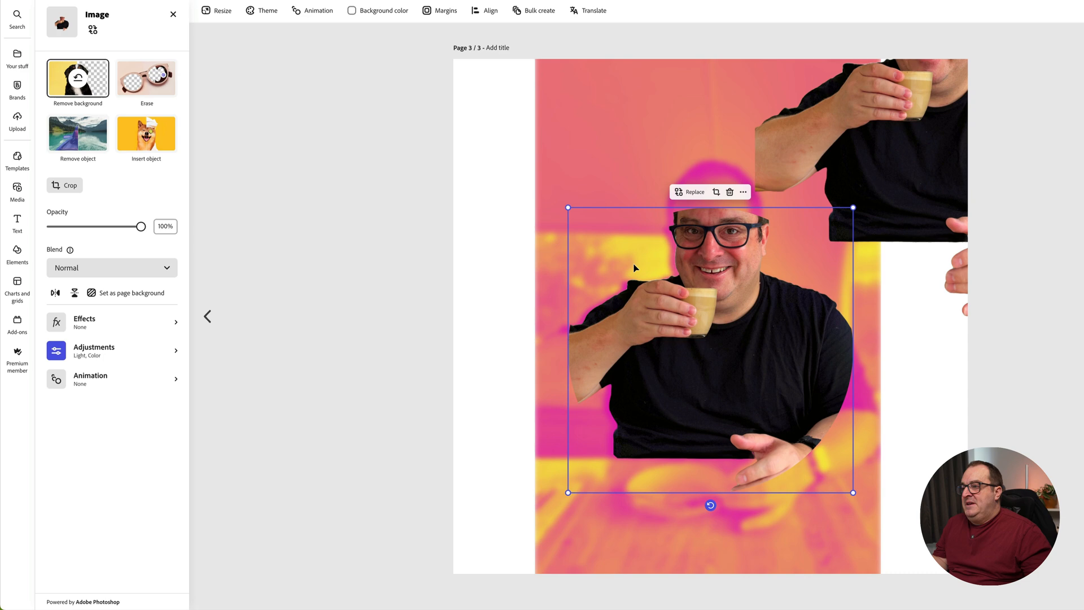
{"action": "mouse_move", "coordinate": [17, 159]}
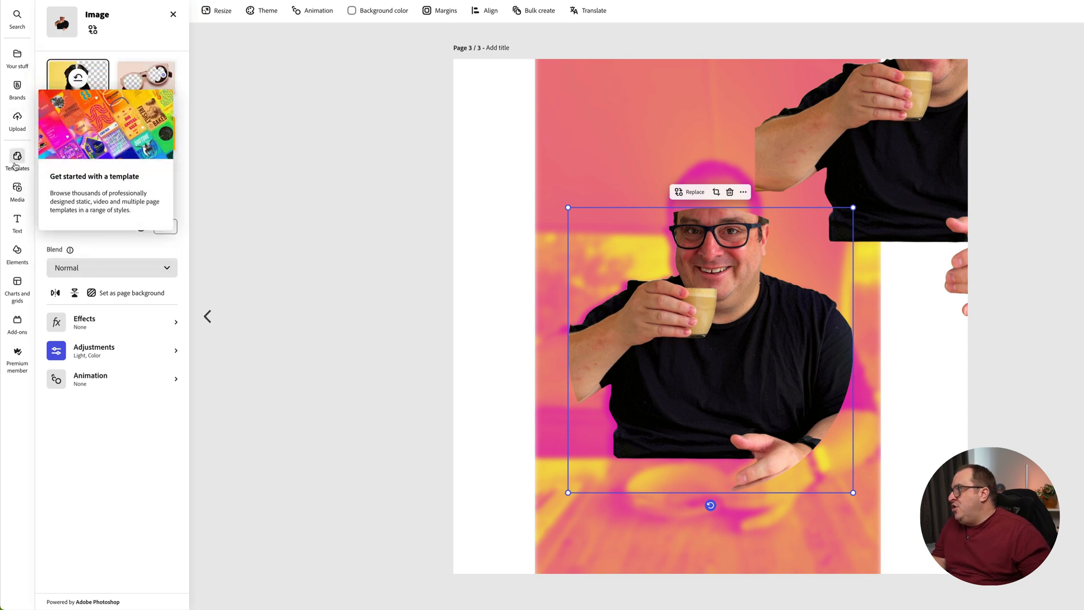
{"action": "left_click", "coordinate": [17, 254]}
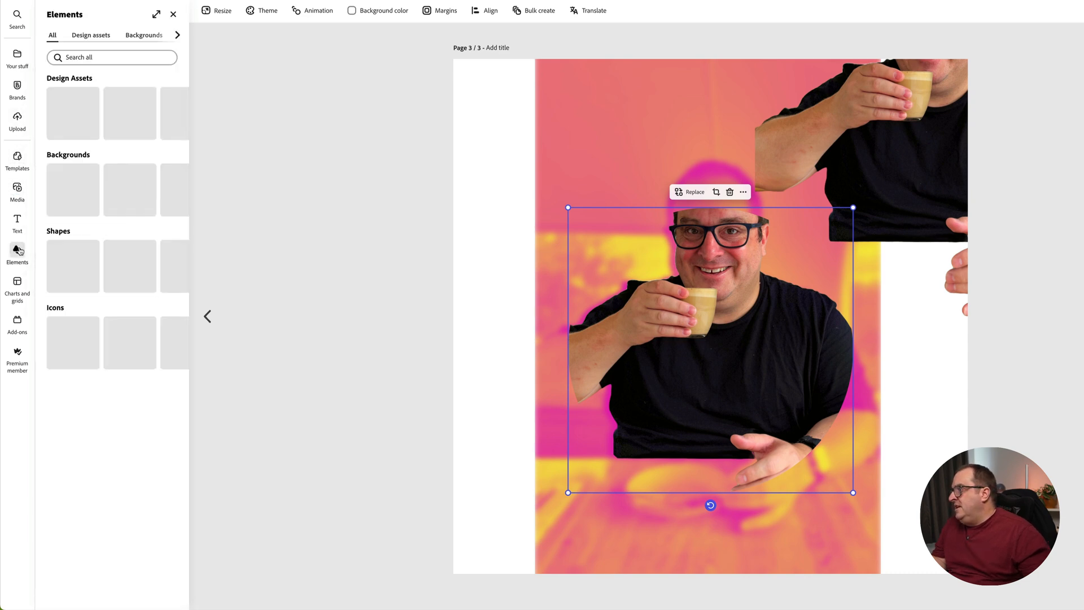
{"action": "left_click", "coordinate": [153, 35]}
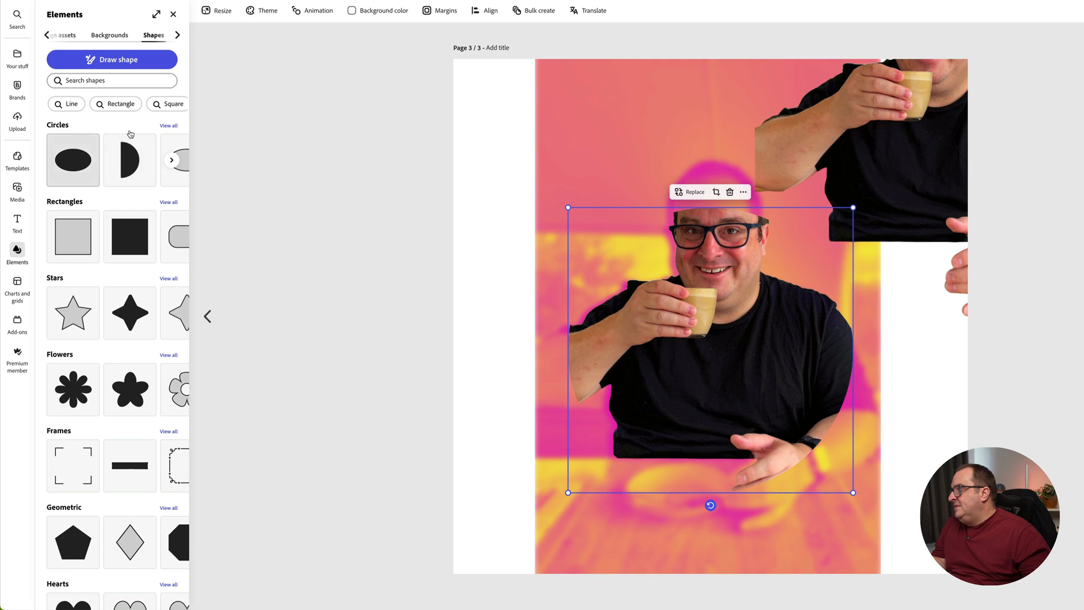
{"action": "left_click", "coordinate": [169, 126]}
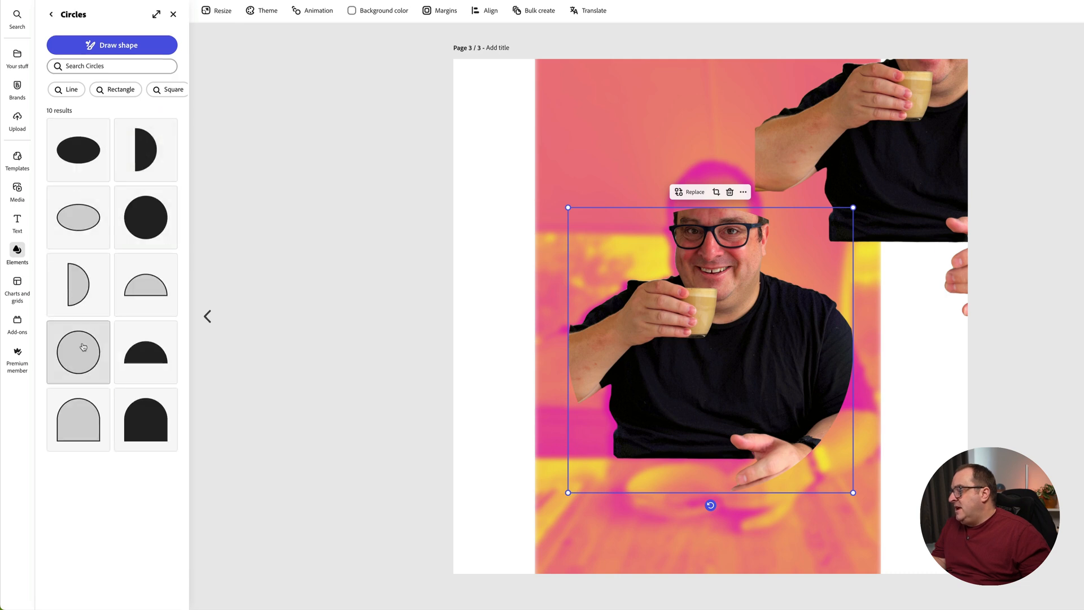
{"action": "left_click", "coordinate": [78, 351]}
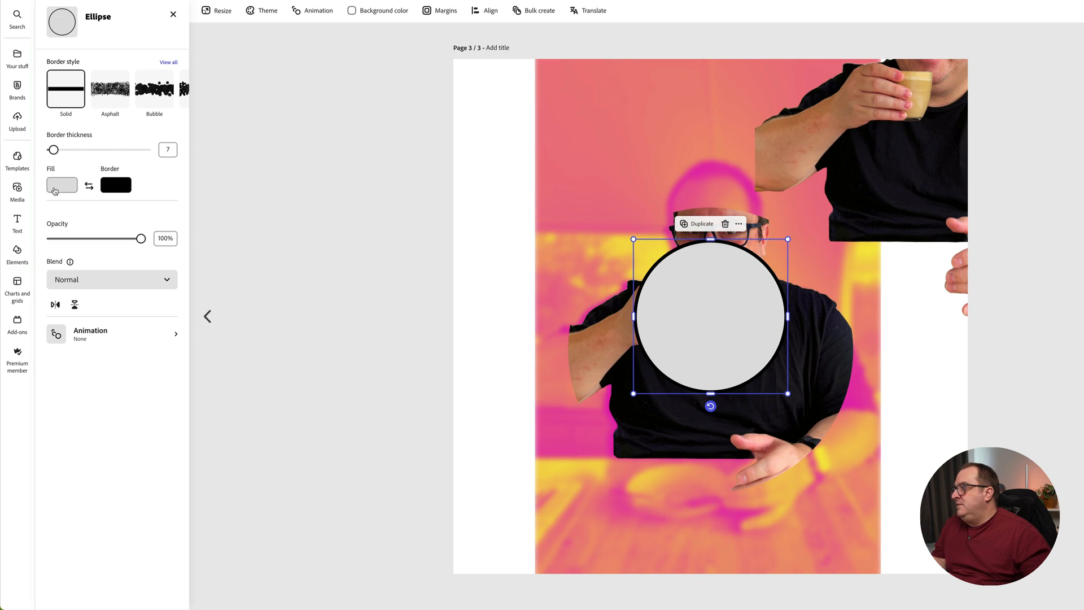
{"action": "left_click", "coordinate": [61, 186]}
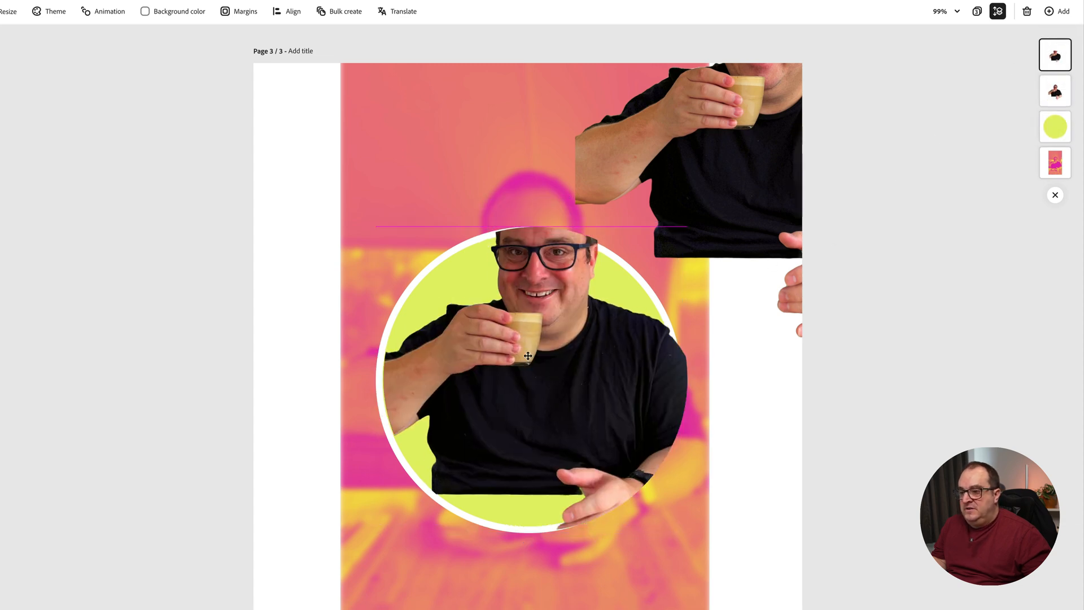
Select the uncropped cut-out of the man overlapping the circle-framed one.
{"action": "left_click", "coordinate": [526, 356]}
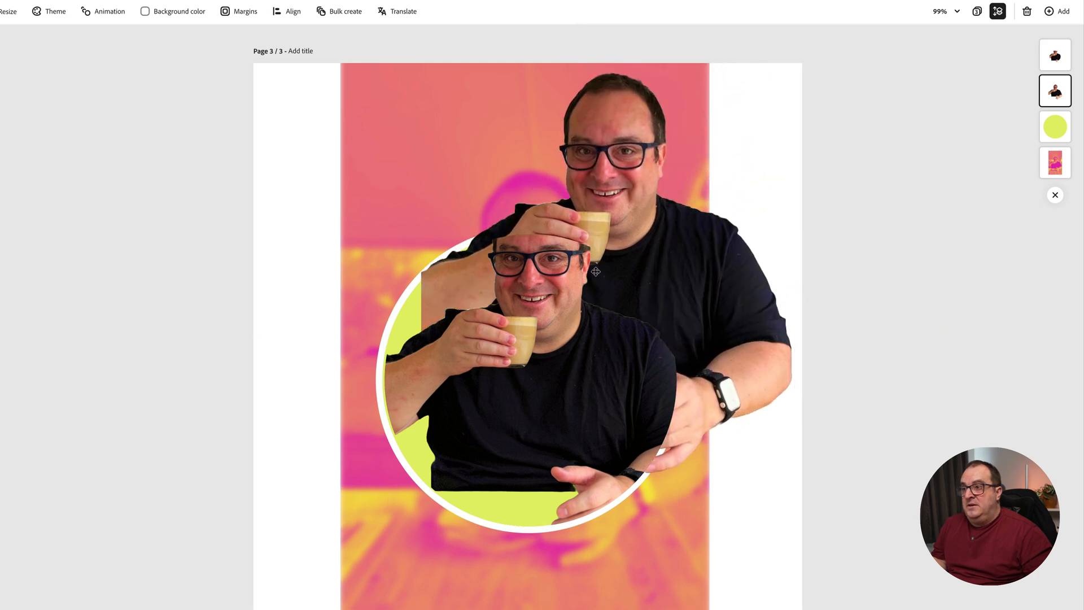
Align the uncropped cut-out over the cropped one and trim it to the head above the yellow circle.
{"action": "left_click", "coordinate": [594, 271]}
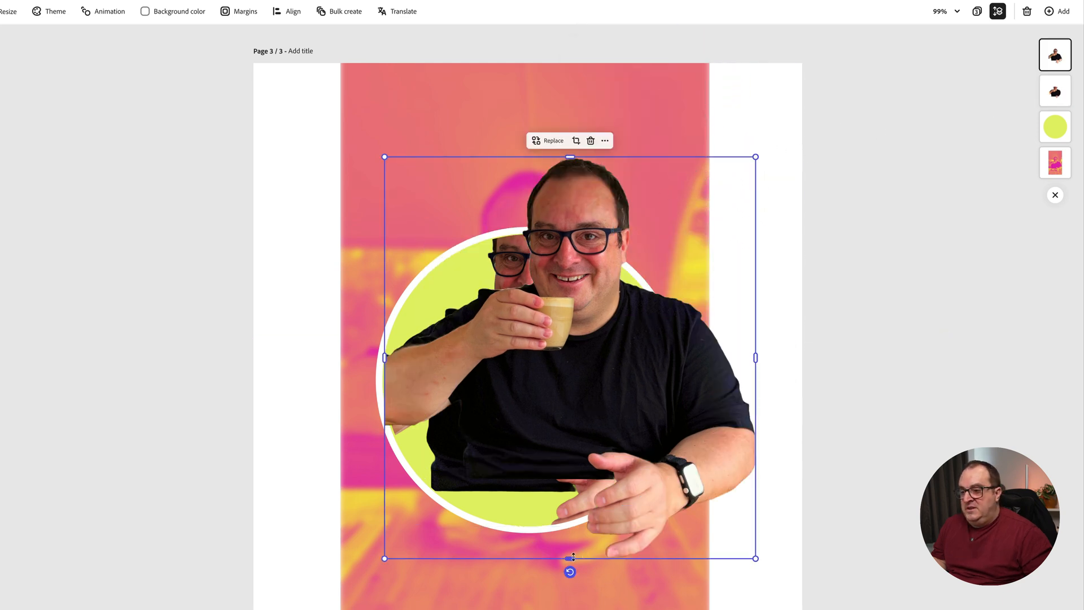
{"action": "left_click_drag", "start_coordinate": [569, 558], "coordinate": [560, 270]}
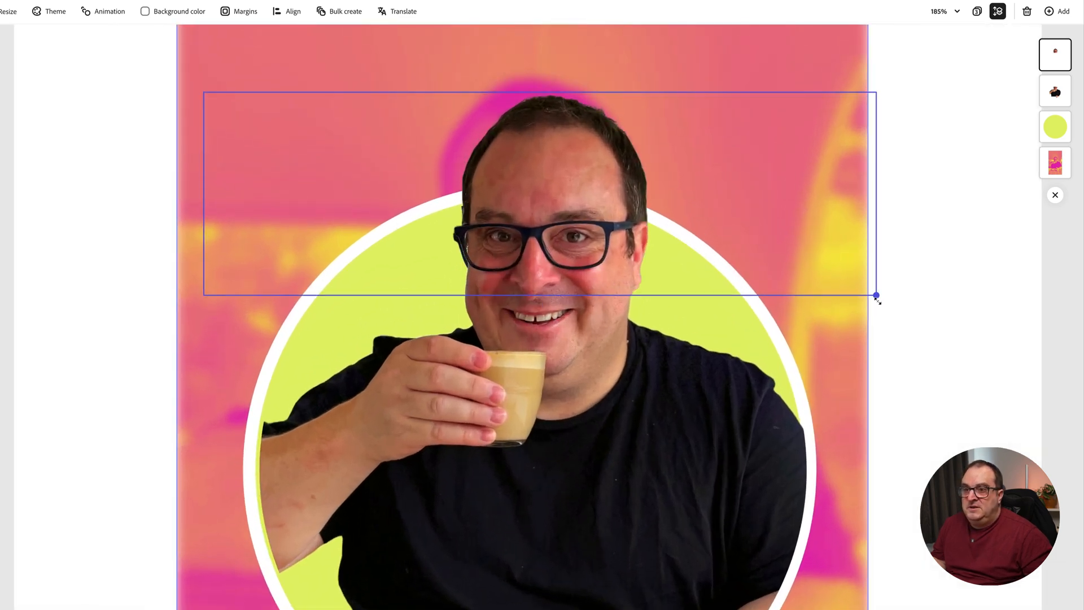
{"action": "left_click", "coordinate": [928, 287]}
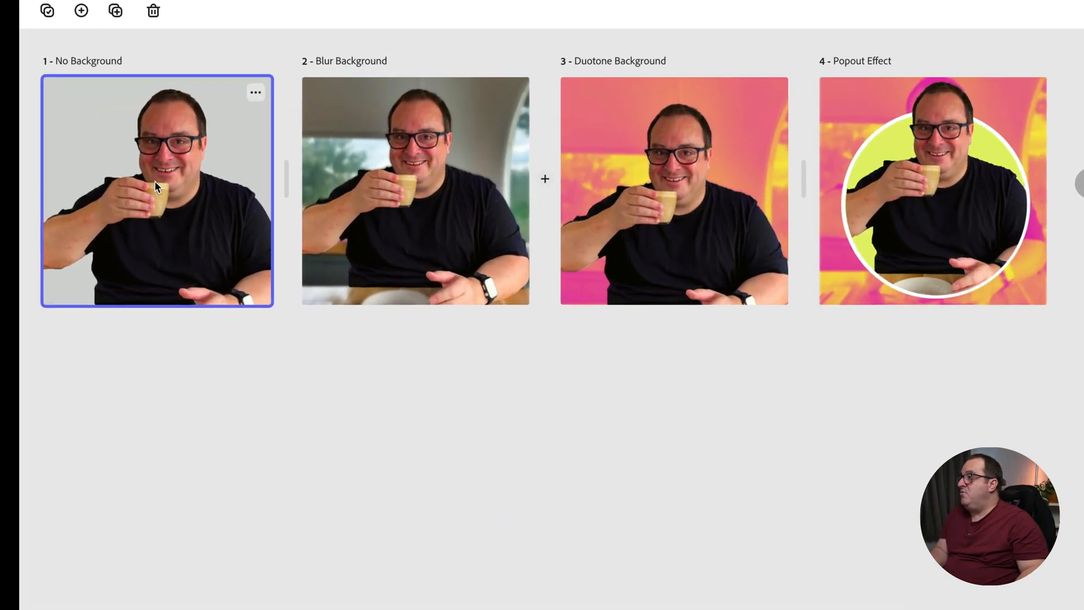
{"action": "mouse_move", "coordinate": [380, 507]}
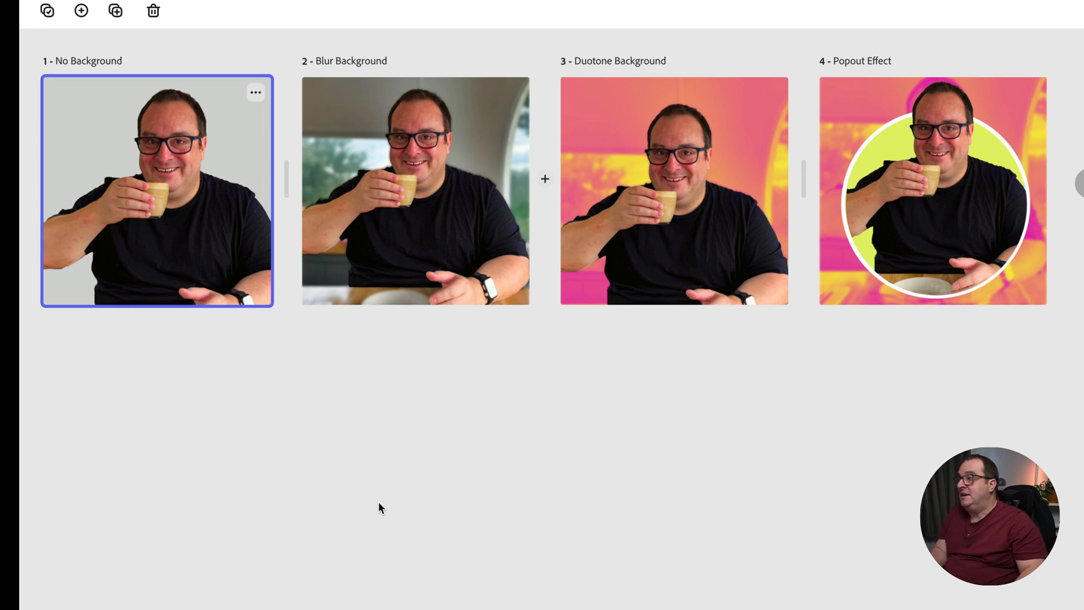
{"action": "mouse_move", "coordinate": [158, 221]}
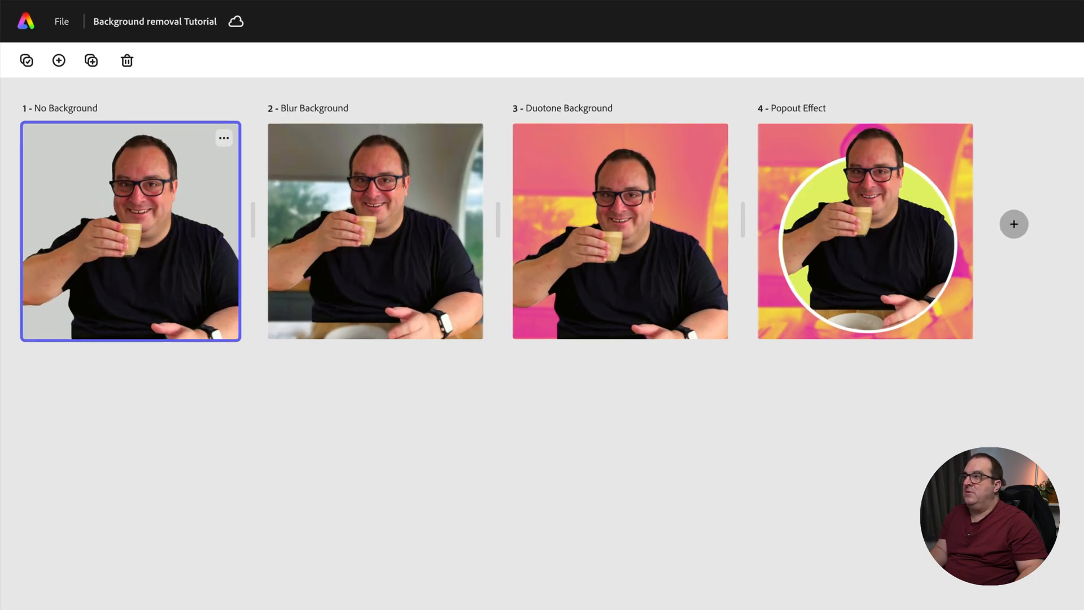
{"action": "left_click", "coordinate": [374, 229]}
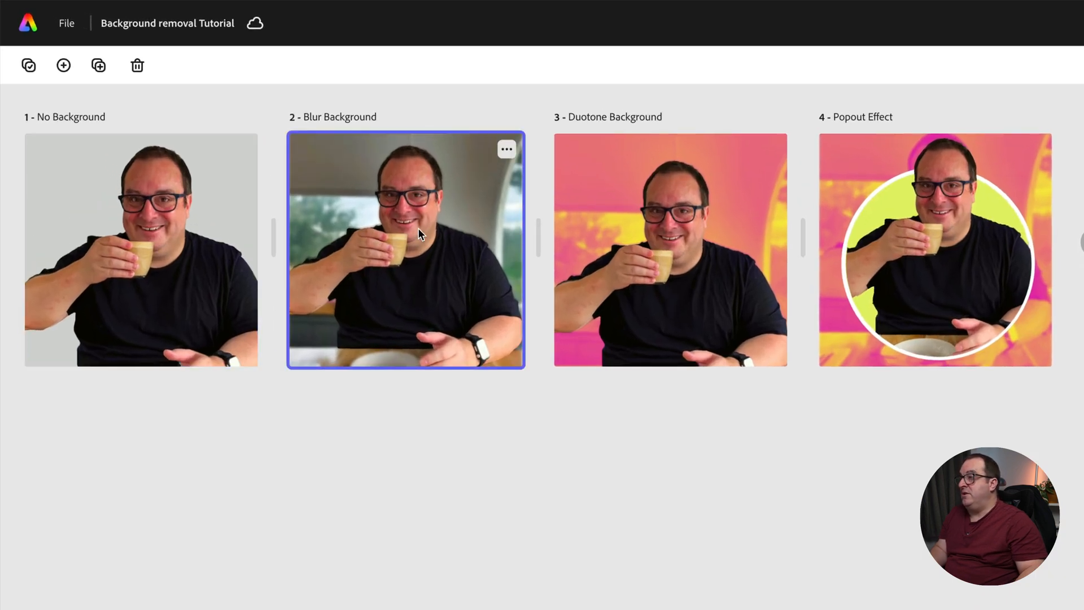
{"action": "left_click", "coordinate": [679, 257]}
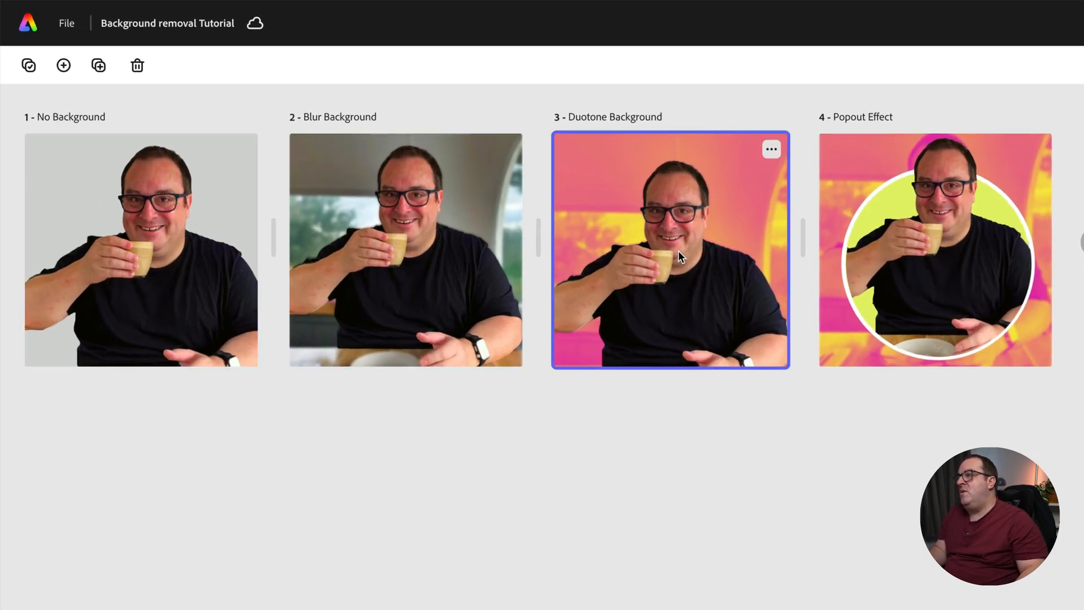